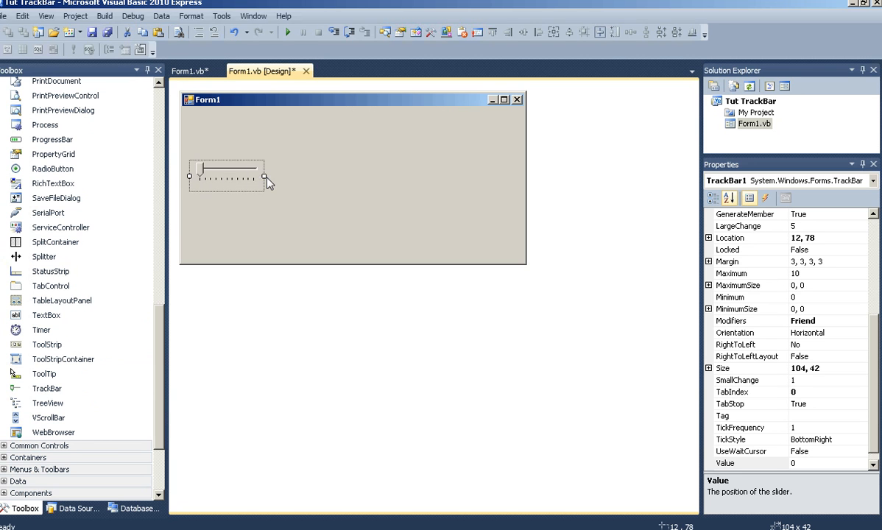
# Step: Widen the TrackBar to span the form, size about 477 by 42
pyautogui.moveTo(271, 177); pyautogui.dragTo(524, 177)
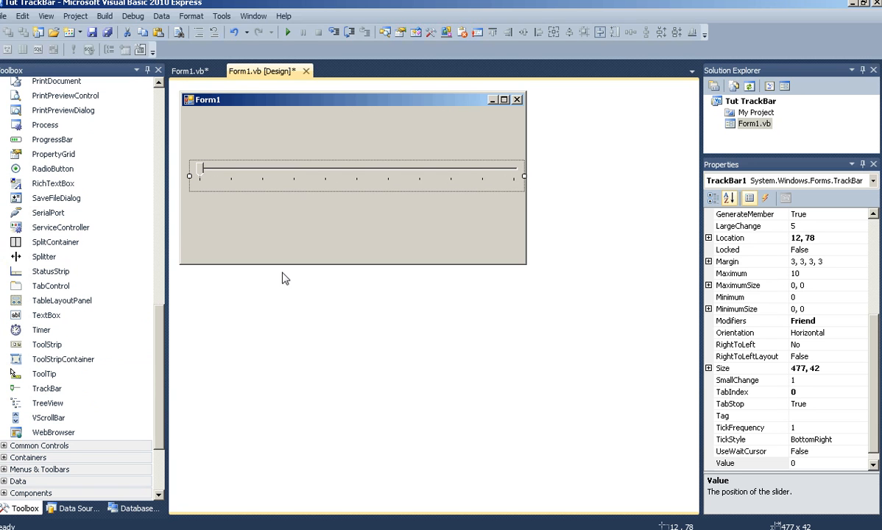
pyautogui.scroll(3)
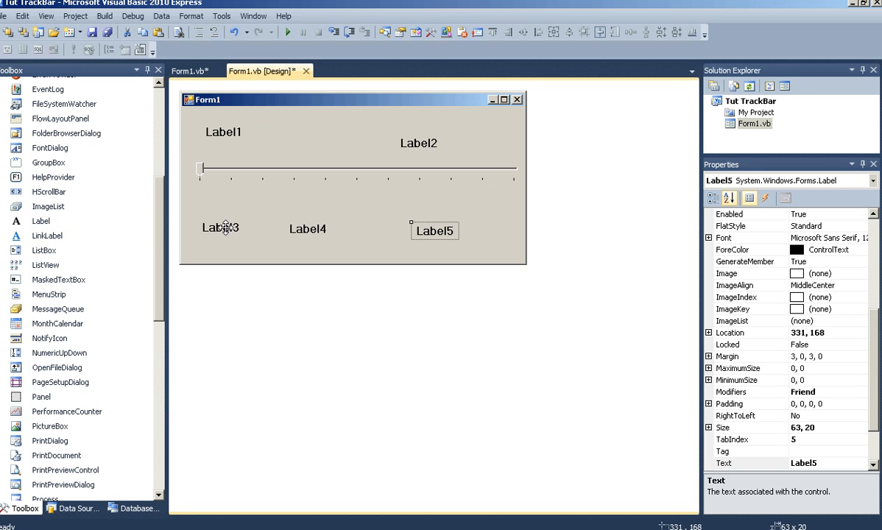
# Step: Position the 5 label under the middle of the slider with 1 and 10 at the ends
pyautogui.click(220, 227)
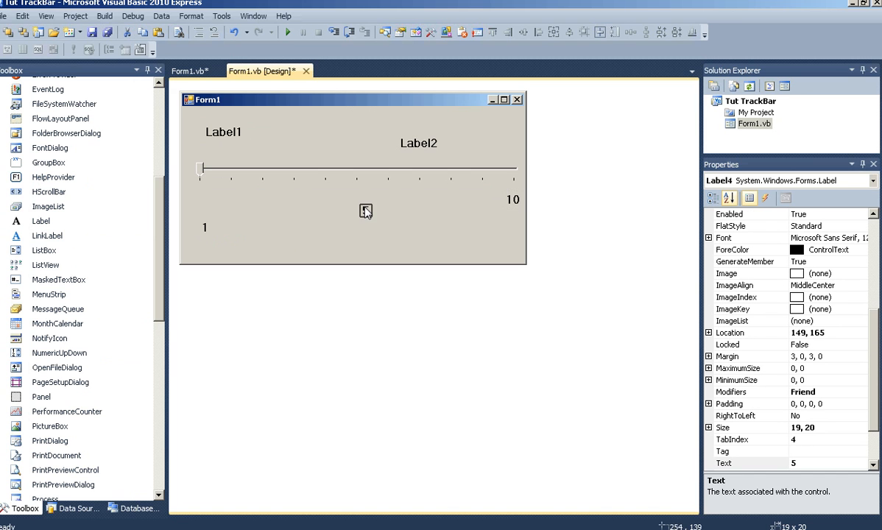
pyautogui.moveTo(365, 212); pyautogui.dragTo(233, 200)
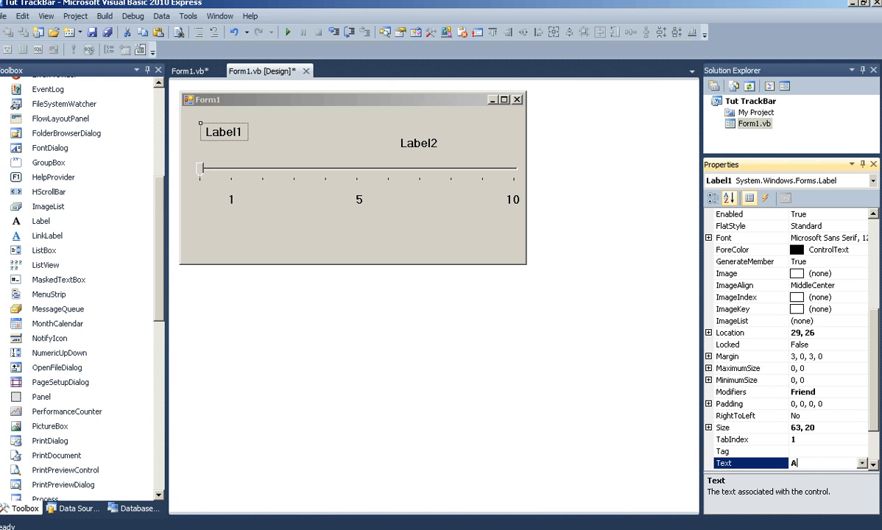
# Step: Set Label1's Text to 'Amount of yarn:'
pyautogui.write('Amount')
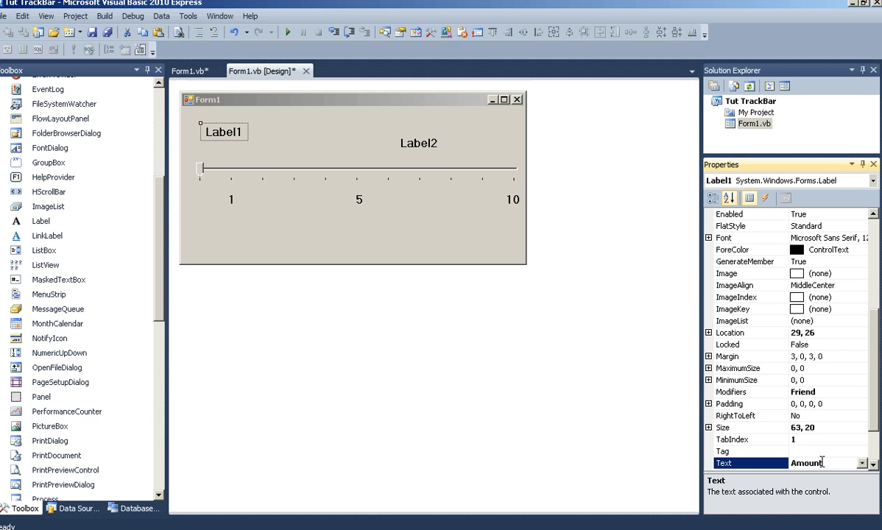
pyautogui.write('of')
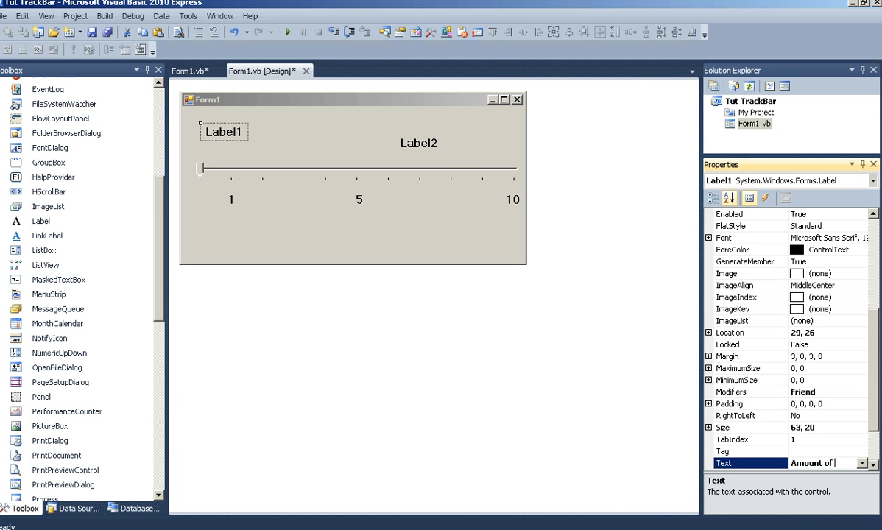
pyautogui.write('yarn:')
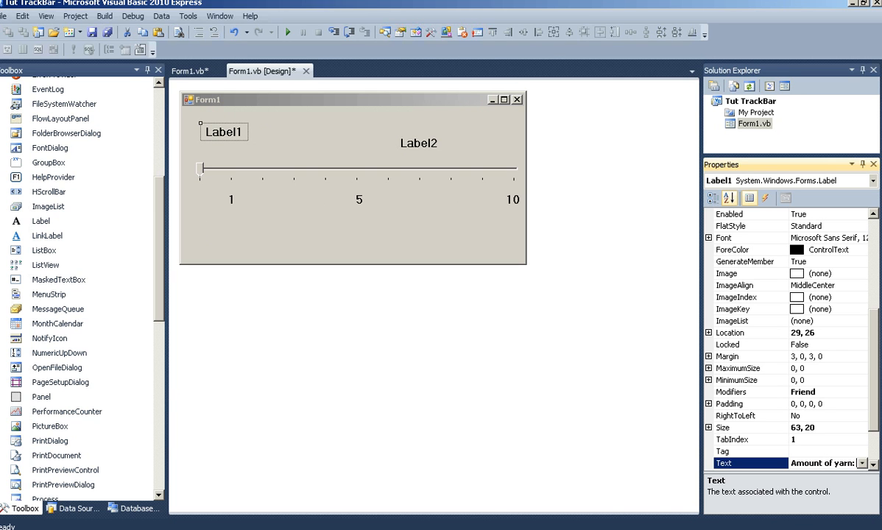
pyautogui.moveTo(342, 159)
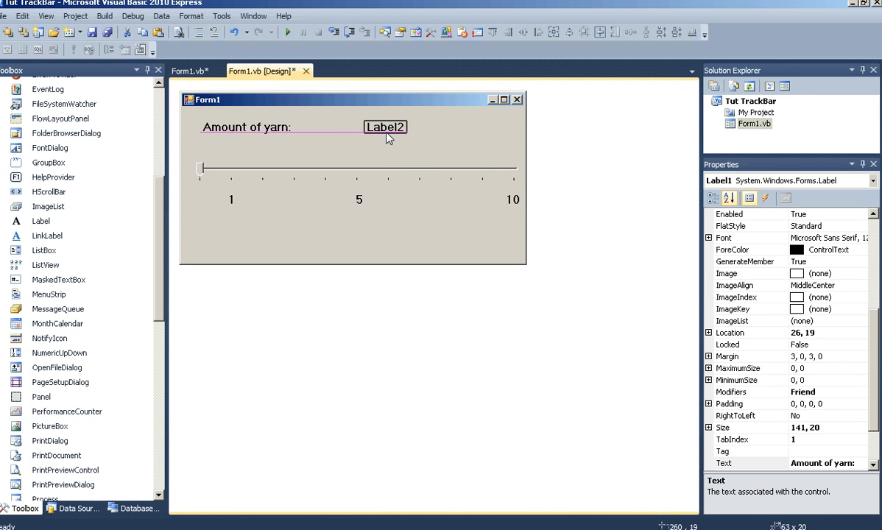
# Step: Style Label2 with ActiveCaptionText forecolor, Fixed3D border and ControlDark background
pyautogui.click(385, 127)
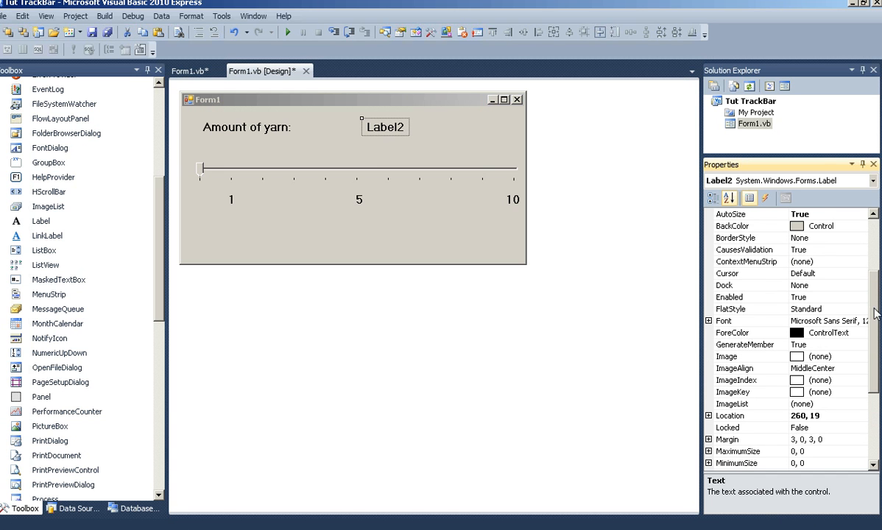
pyautogui.click(861, 333)
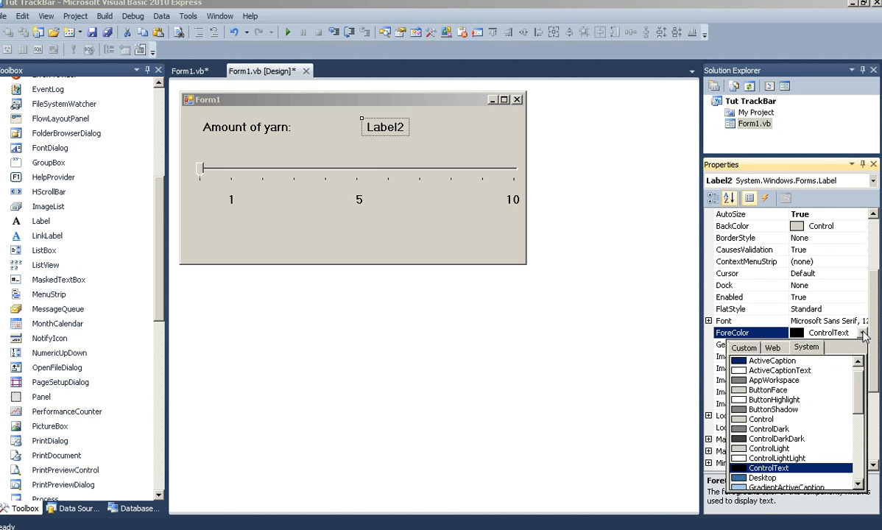
pyautogui.click(772, 361)
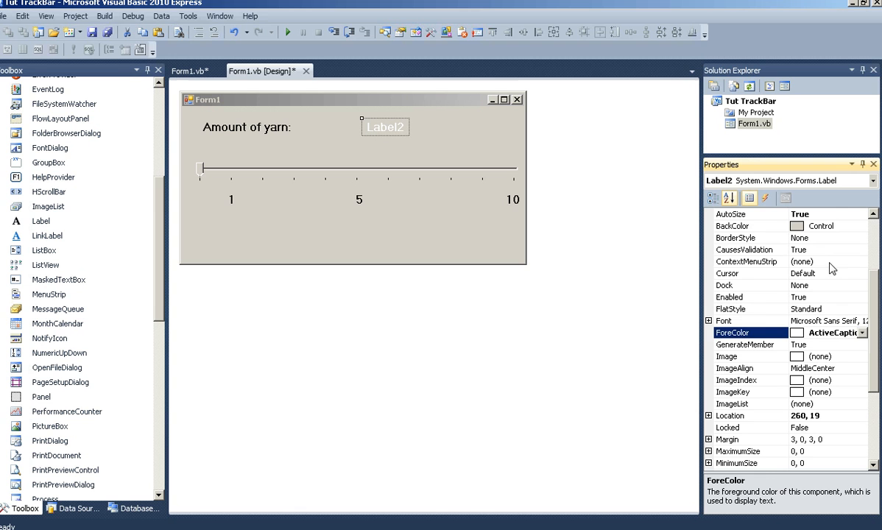
pyautogui.click(735, 237)
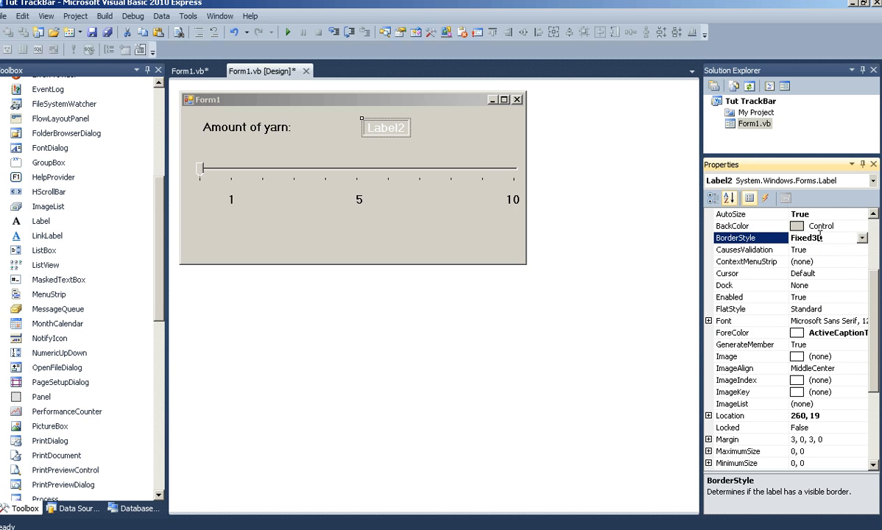
pyautogui.click(869, 227)
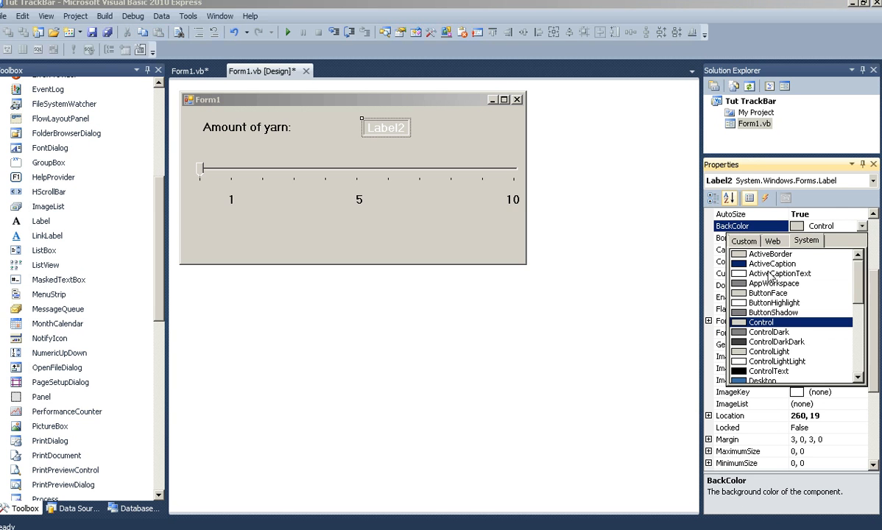
pyautogui.click(770, 332)
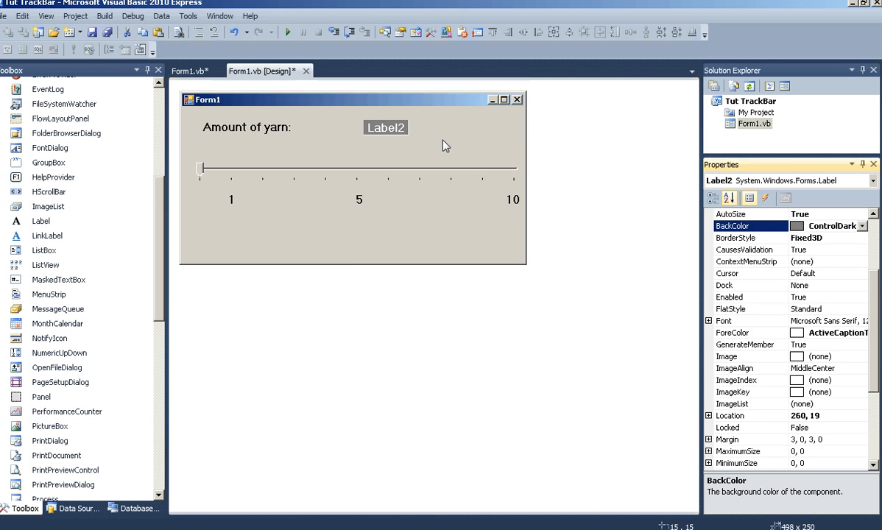
pyautogui.click(353, 235)
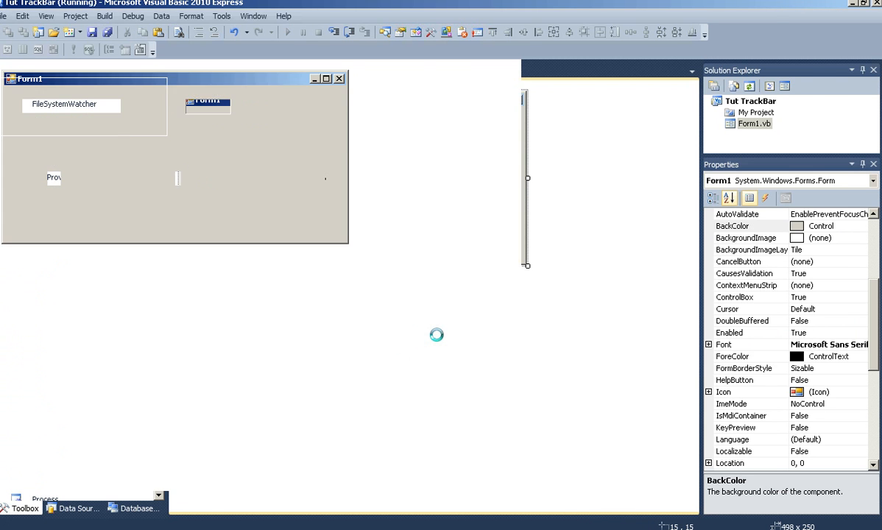
# Step: Run the form and drag the slider between 1, 5 and 10 to test it
pyautogui.click(287, 33)
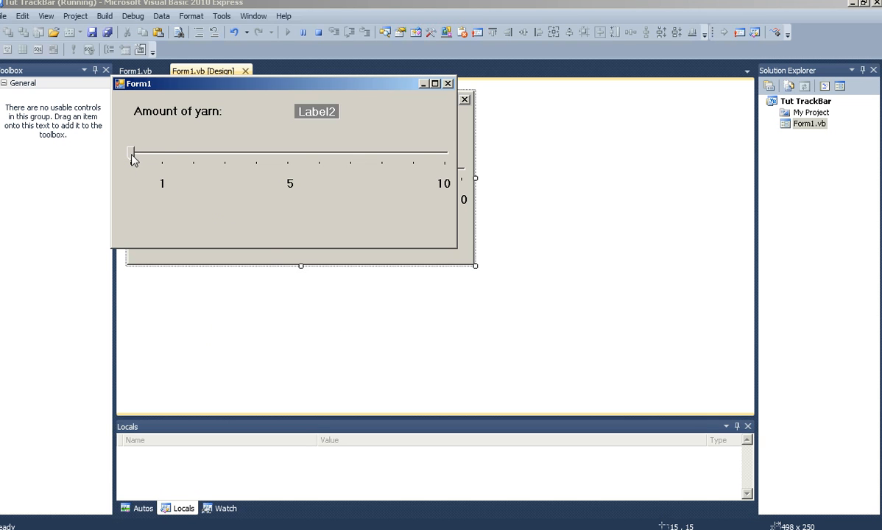
pyautogui.moveTo(132, 153); pyautogui.dragTo(318, 153)
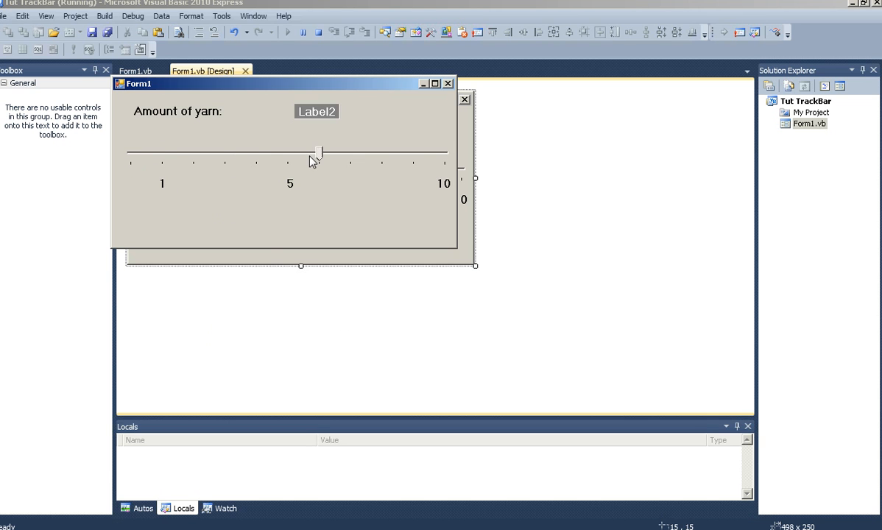
pyautogui.moveTo(316, 150); pyautogui.dragTo(224, 150)
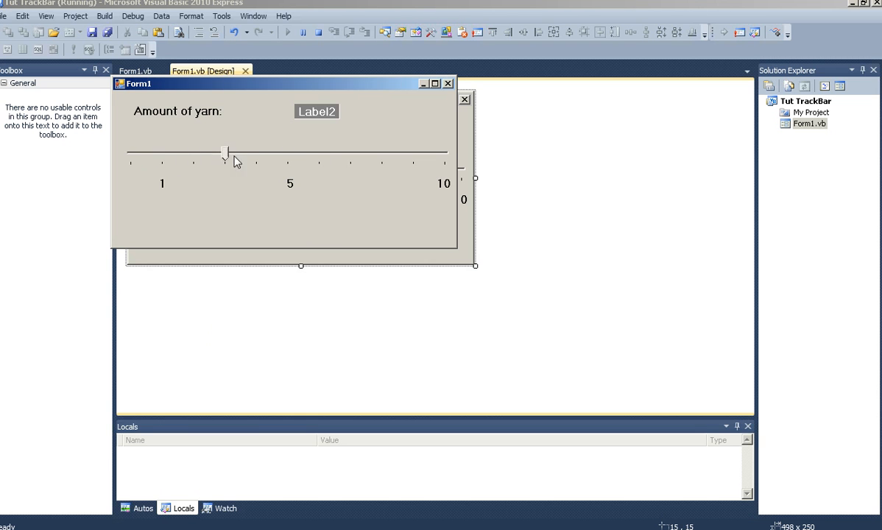
pyautogui.moveTo(224, 150); pyautogui.dragTo(289, 151)
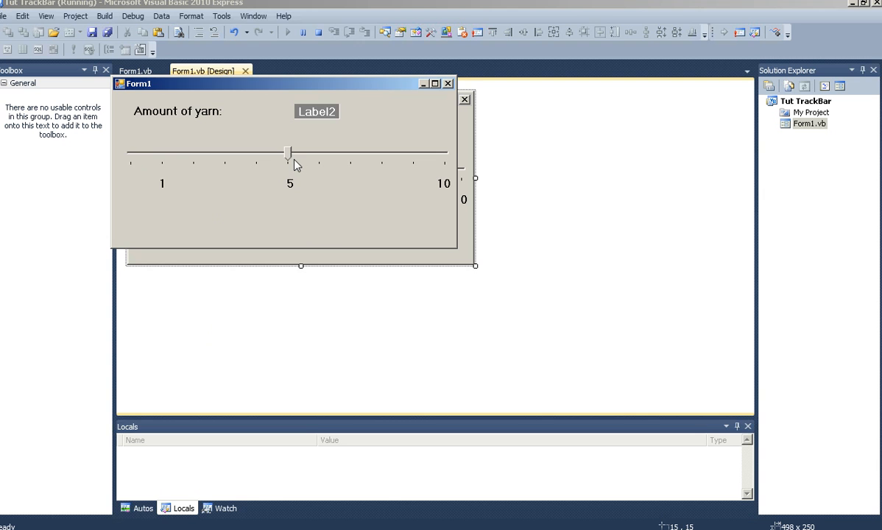
pyautogui.moveTo(288, 150); pyautogui.dragTo(131, 154)
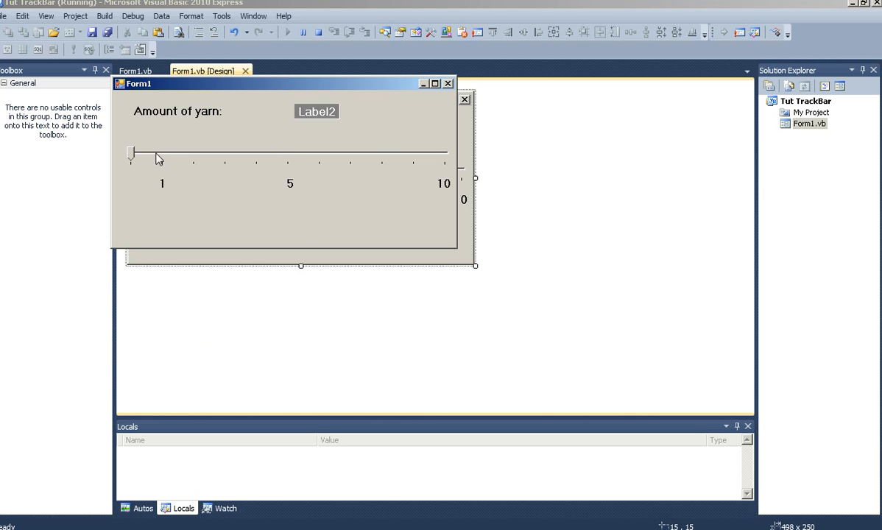
pyautogui.moveTo(131, 151); pyautogui.dragTo(445, 151)
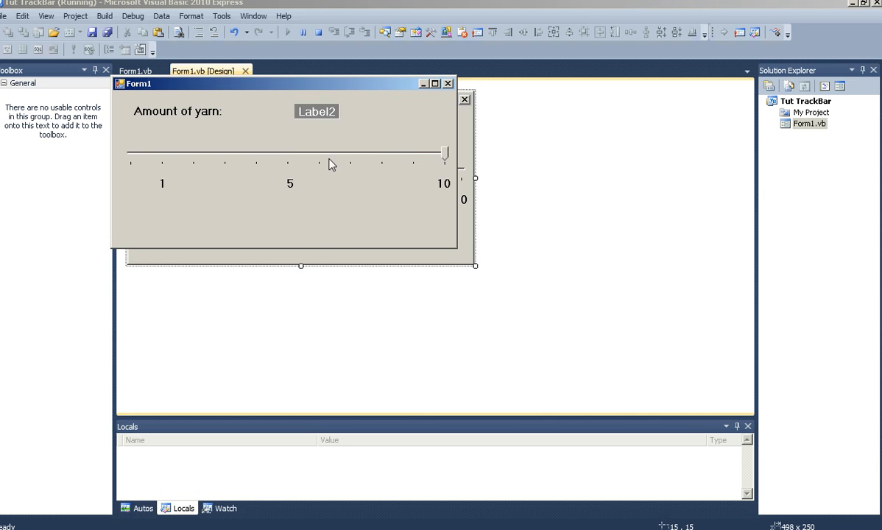
pyautogui.moveTo(425, 159)
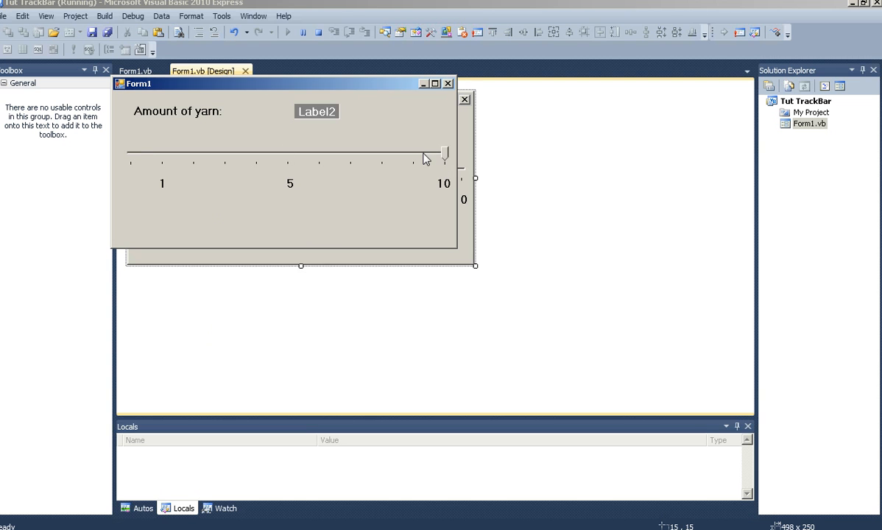
pyautogui.moveTo(441, 152); pyautogui.dragTo(287, 151)
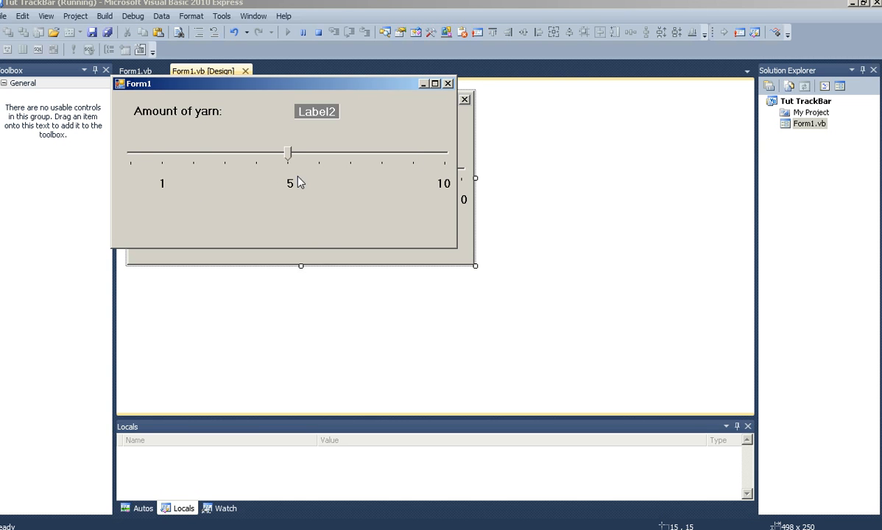
pyautogui.moveTo(287, 152); pyautogui.dragTo(444, 152)
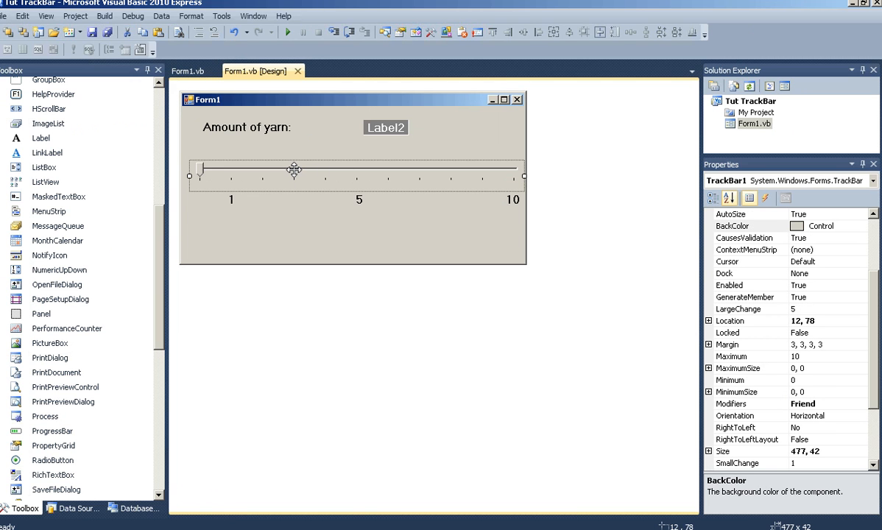
pyautogui.moveTo(660, 362)
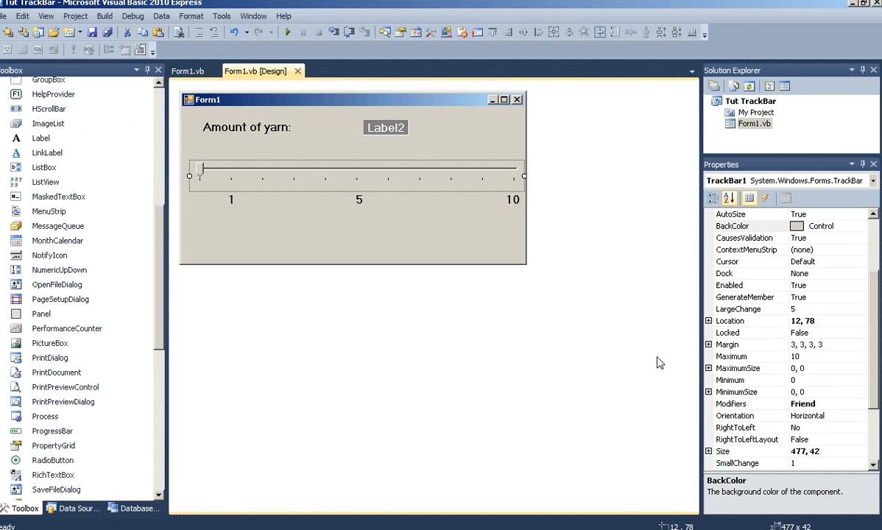
pyautogui.moveTo(641, 365)
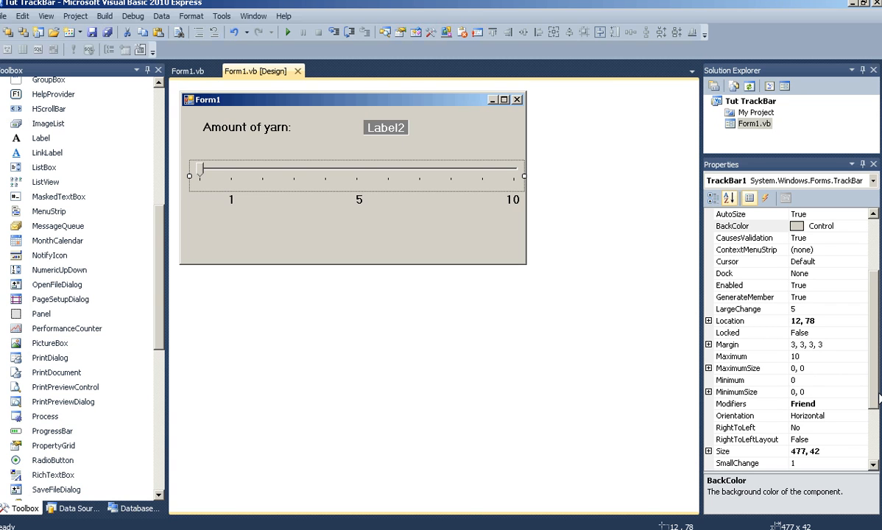
# Step: Set TrackBar1's Maximum to 50, checking Minimum and the step amounts
pyautogui.click(744, 227)
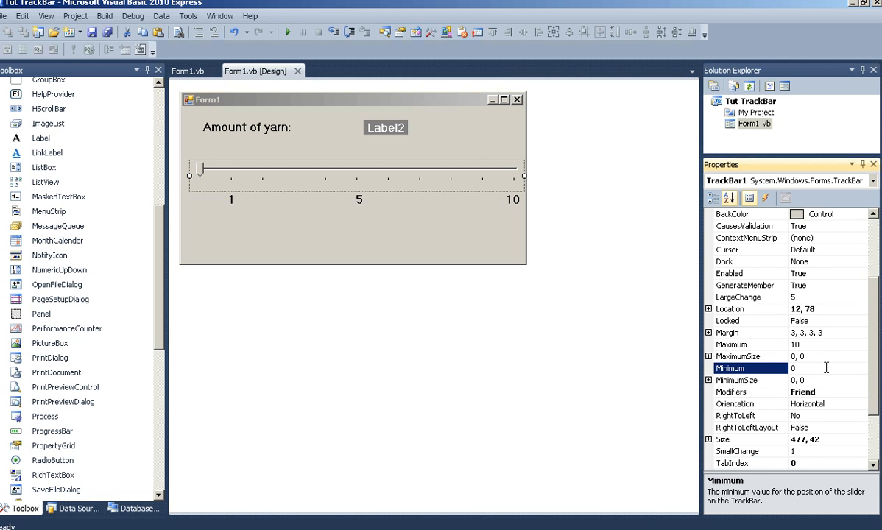
pyautogui.click(744, 344)
pyautogui.write('50')
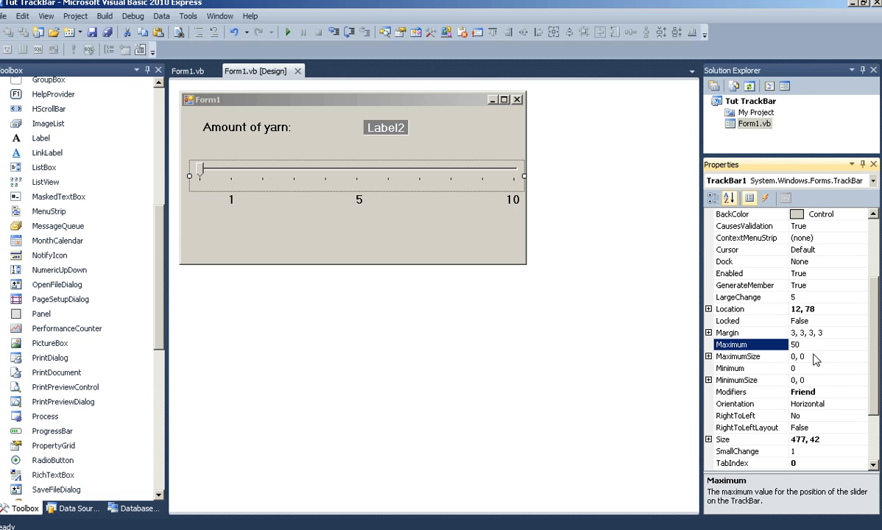
pyautogui.moveTo(875, 345)
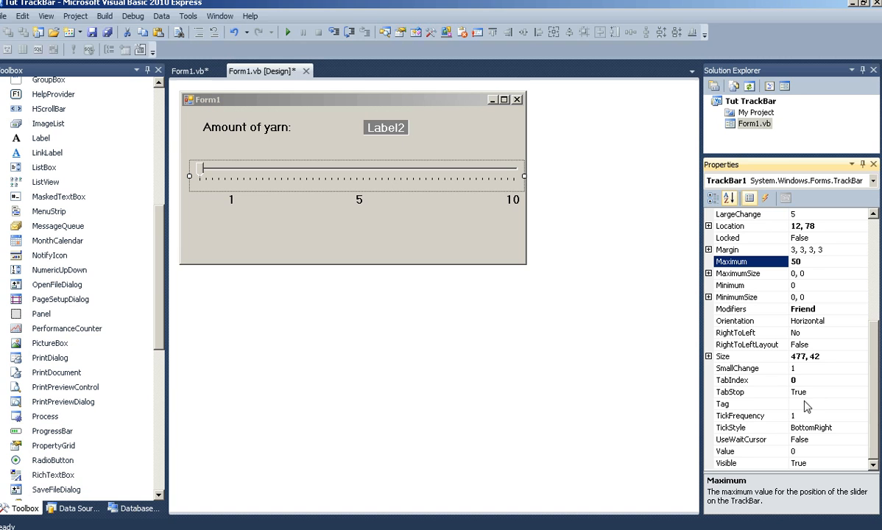
pyautogui.moveTo(877, 404)
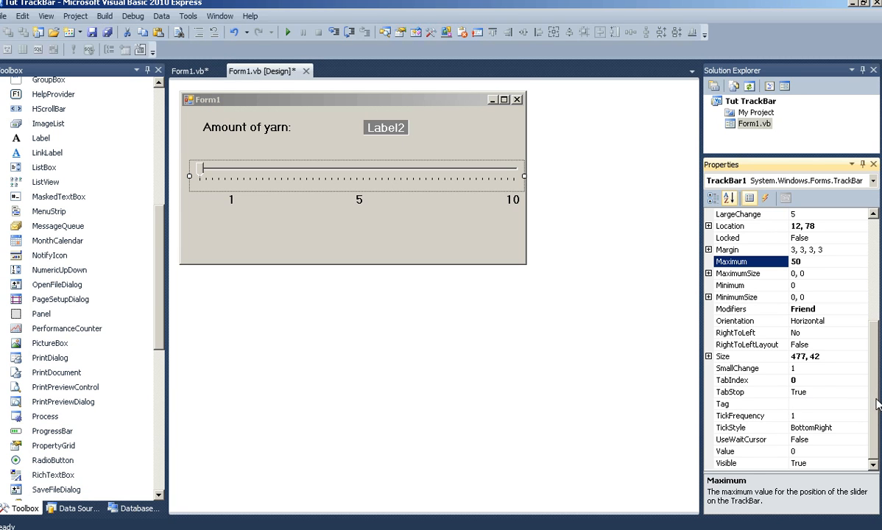
pyautogui.click(744, 368)
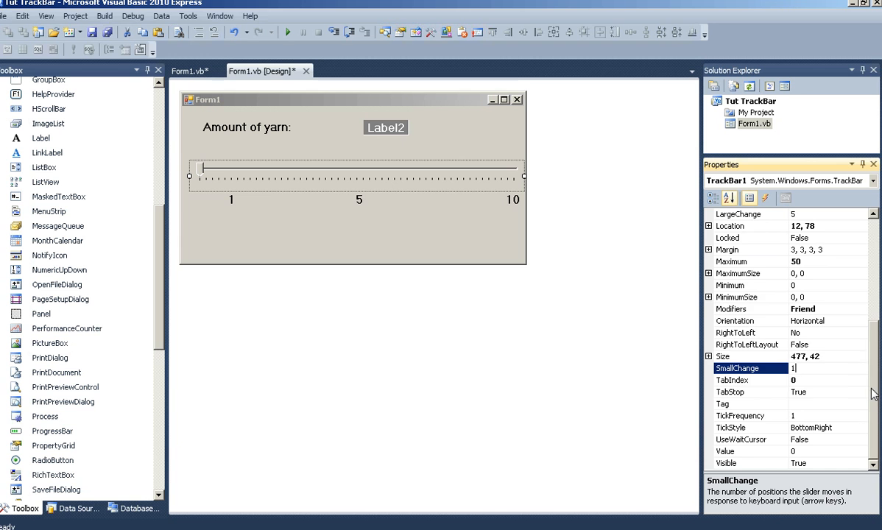
pyautogui.scroll(3)
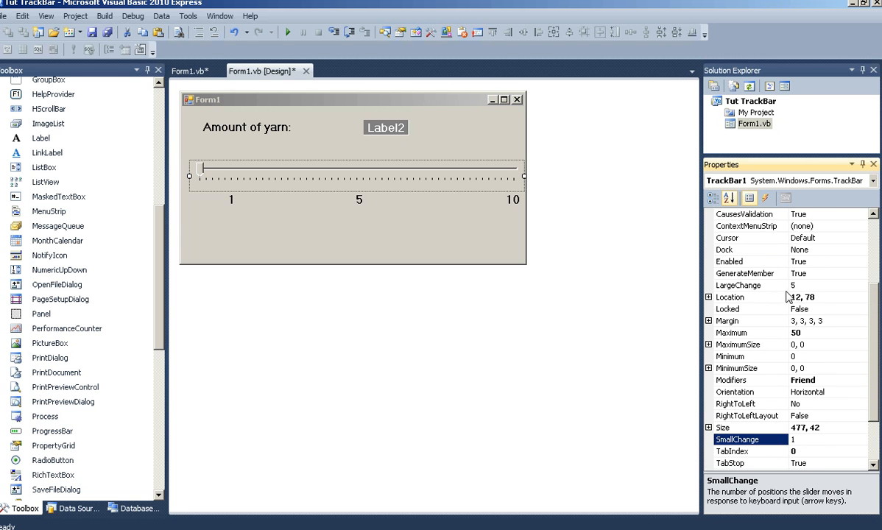
pyautogui.click(744, 285)
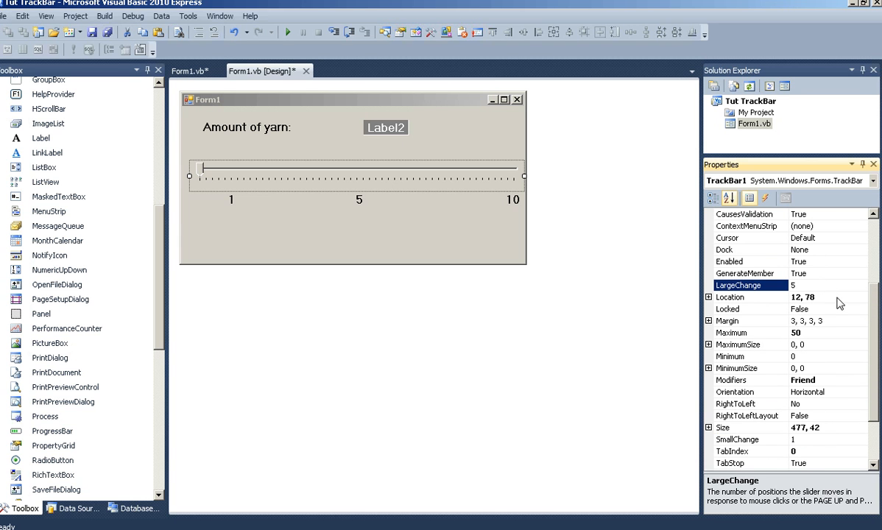
pyautogui.scroll(-3)
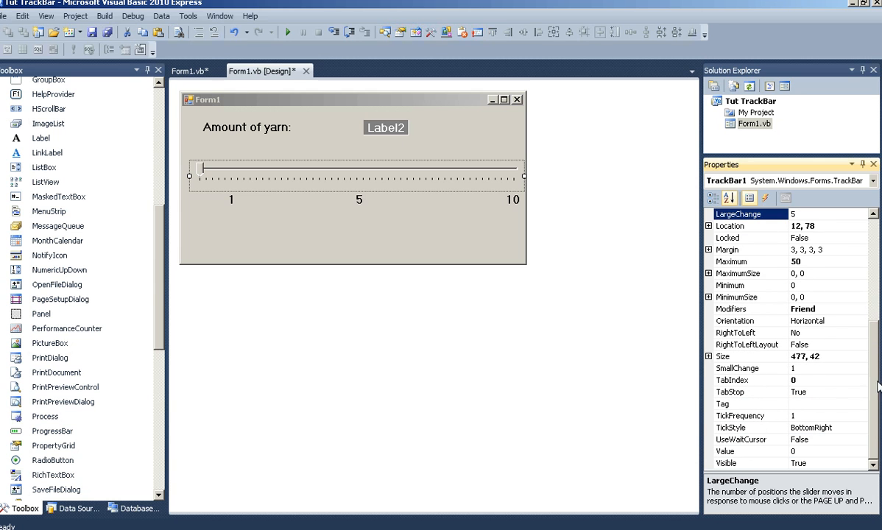
# Step: Set TickFrequency to 5 and widen the slider to line up with the labels
pyautogui.click(739, 416)
pyautogui.write('5')
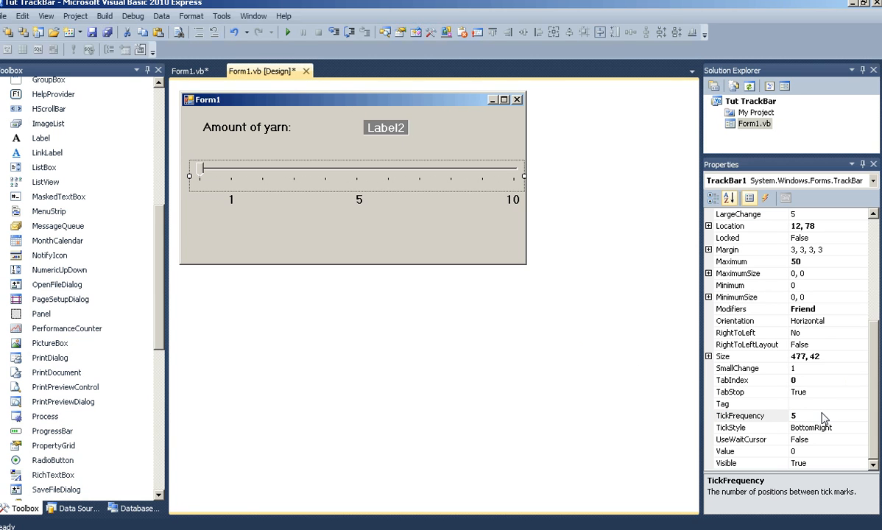
pyautogui.click(739, 415)
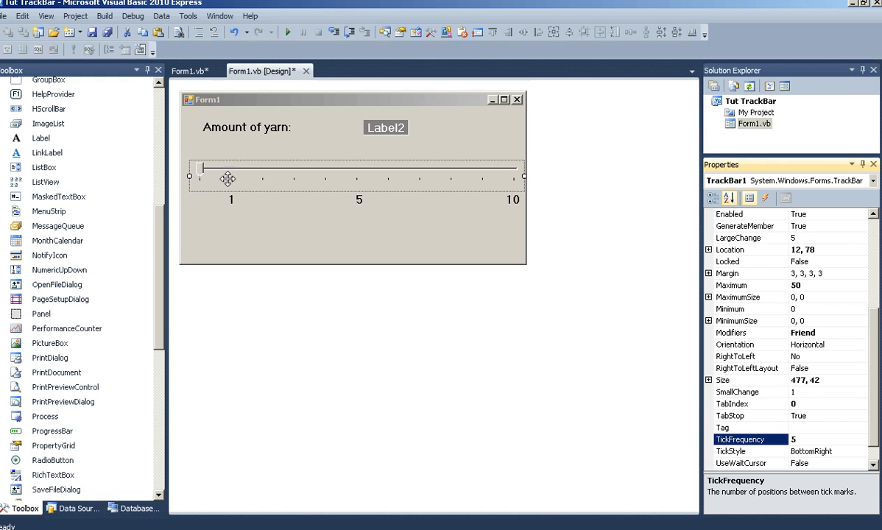
pyautogui.moveTo(843, 362)
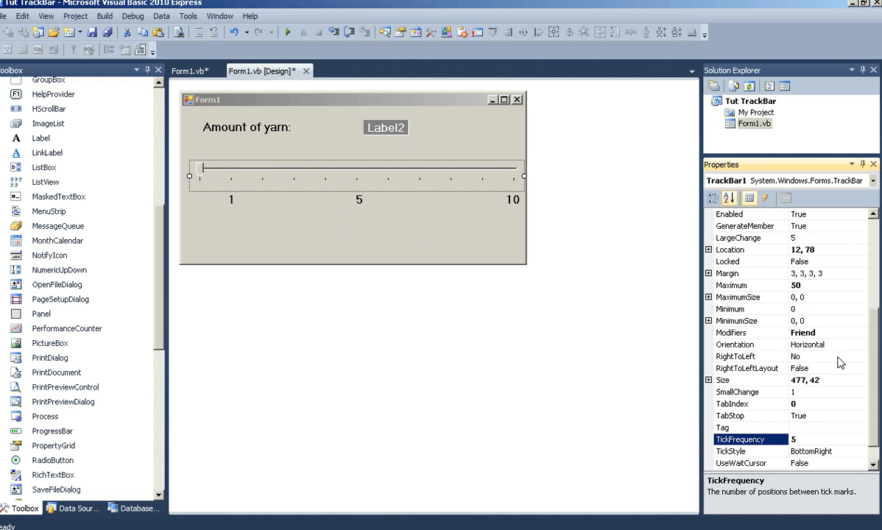
pyautogui.moveTo(803, 289)
pyautogui.write('1')
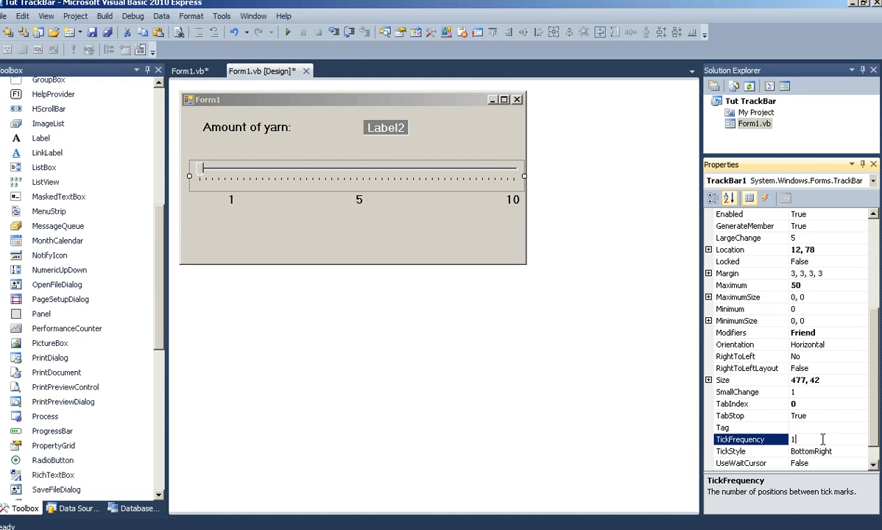
pyautogui.write('5')
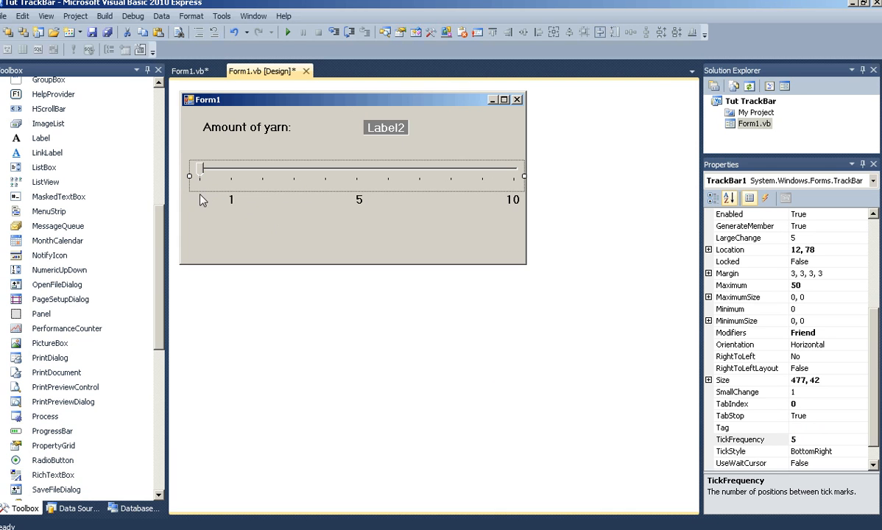
pyautogui.moveTo(189, 177); pyautogui.dragTo(178, 177)
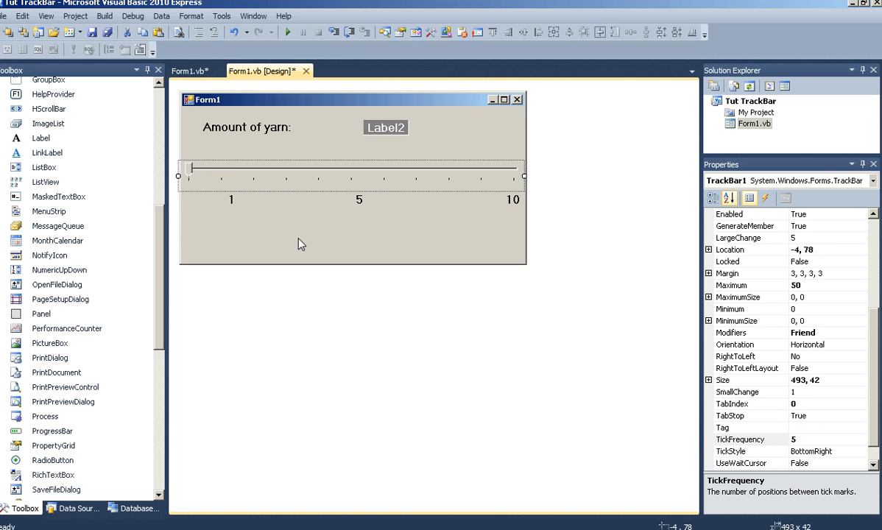
pyautogui.moveTo(360, 236)
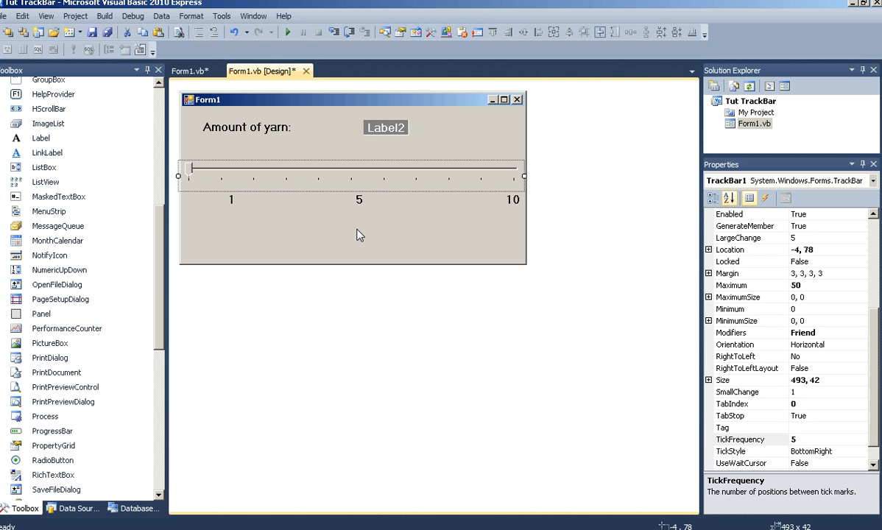
pyautogui.moveTo(375, 228)
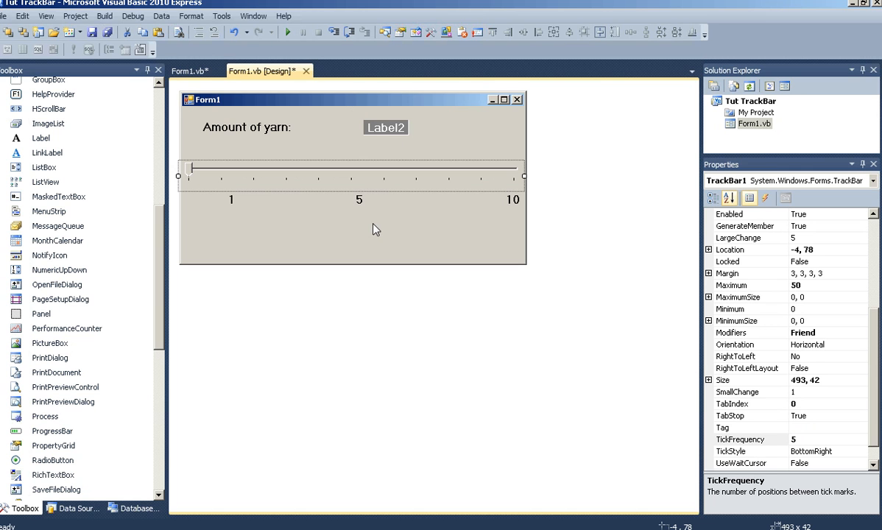
pyautogui.moveTo(392, 189)
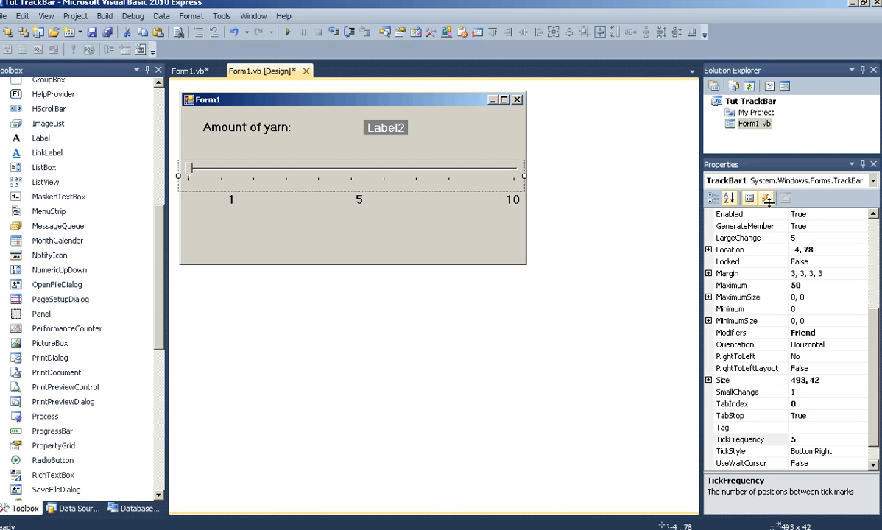
pyautogui.click(768, 199)
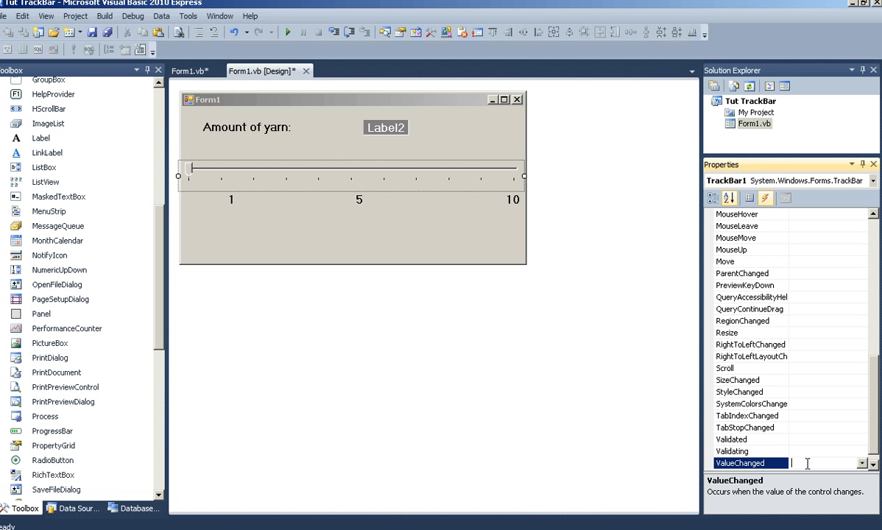
# Step: Create a ValueChanged handler that sets Label2.Text to "Length in inches = "
pyautogui.doubleClick(749, 463)
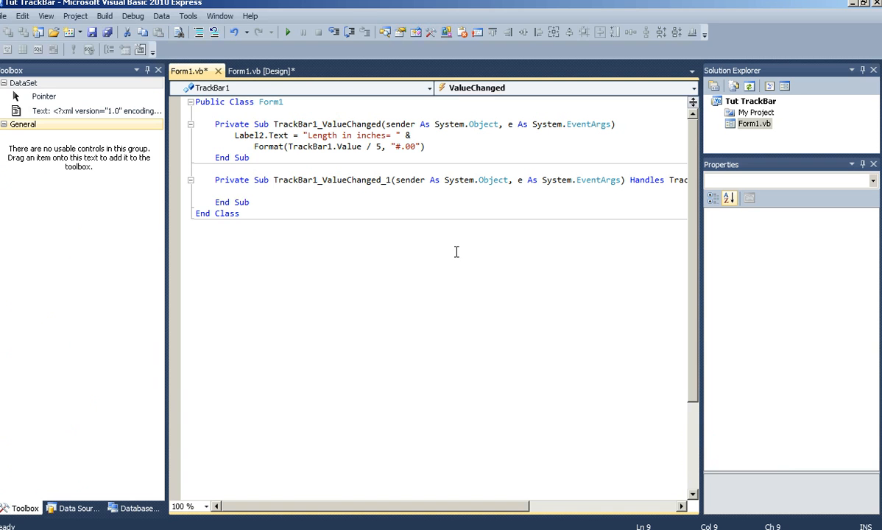
pyautogui.write('label2.Text = "')
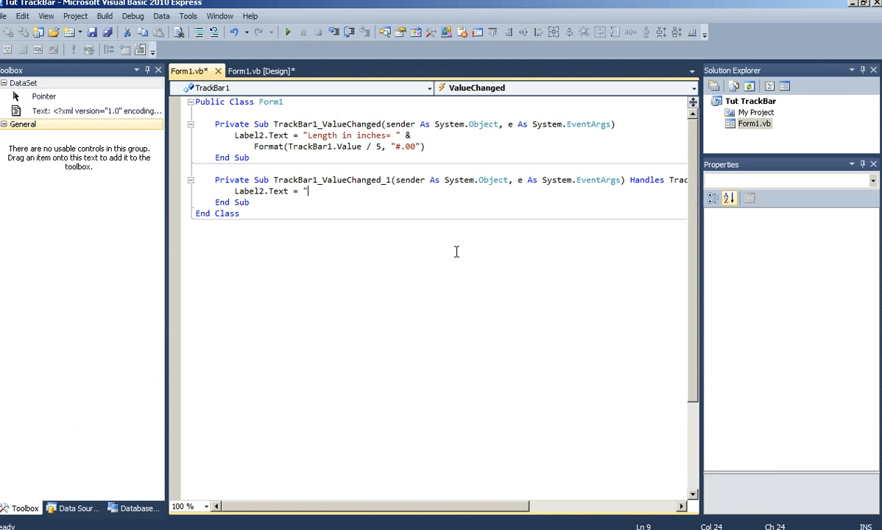
pyautogui.write('Lenght in')
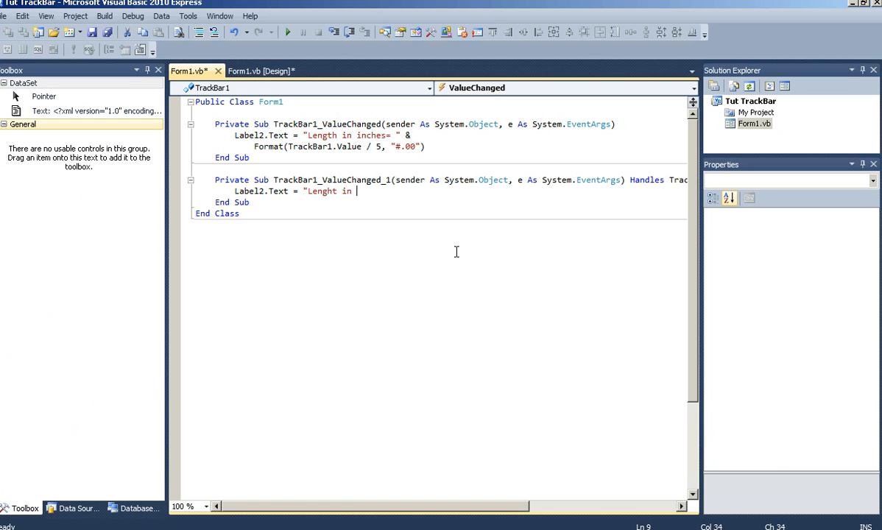
pyautogui.press('Backspace')
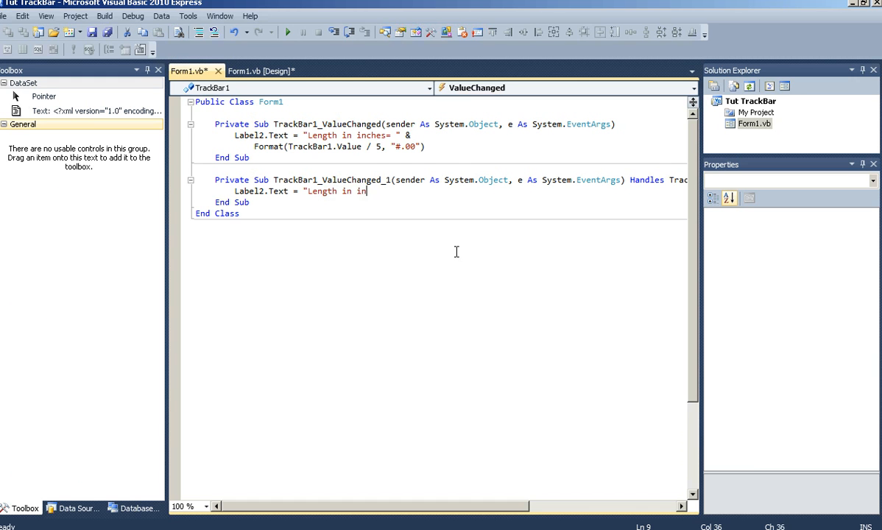
pyautogui.write('ches = " &')
pyautogui.write('format')
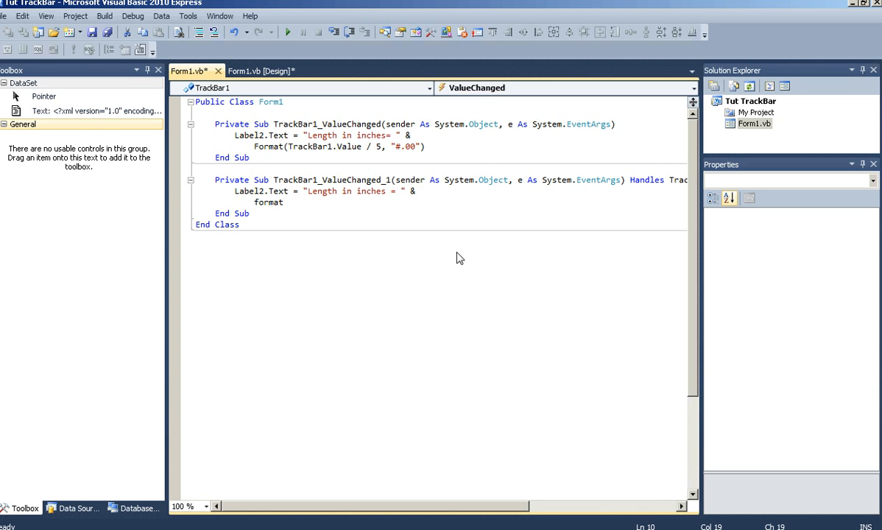
# Step: Append Format(TrackBar1.Value / 5, "#.00") to the label text and start debugging
pyautogui.write('Format(')
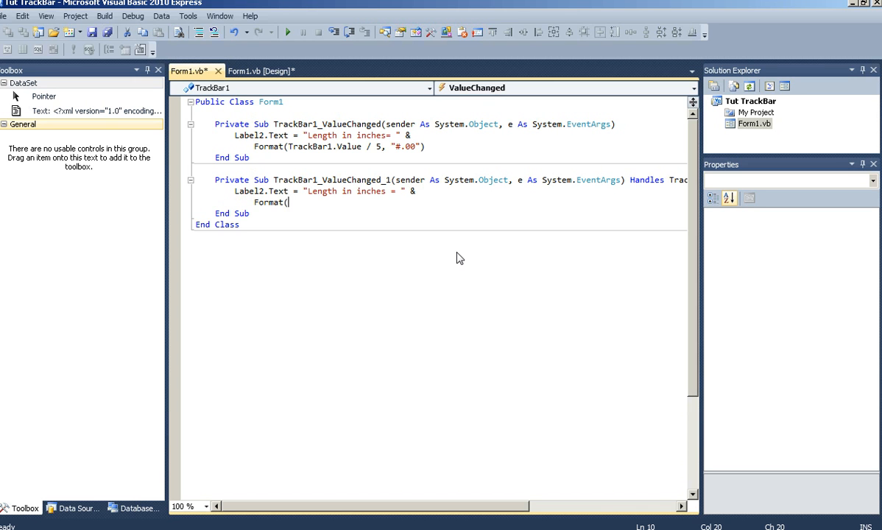
pyautogui.write('trackBar1.Value')
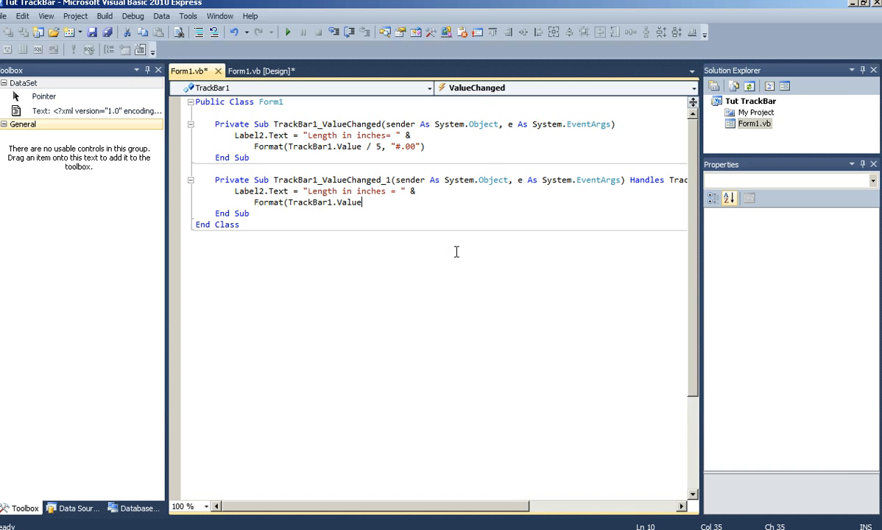
pyautogui.write('/ 5')
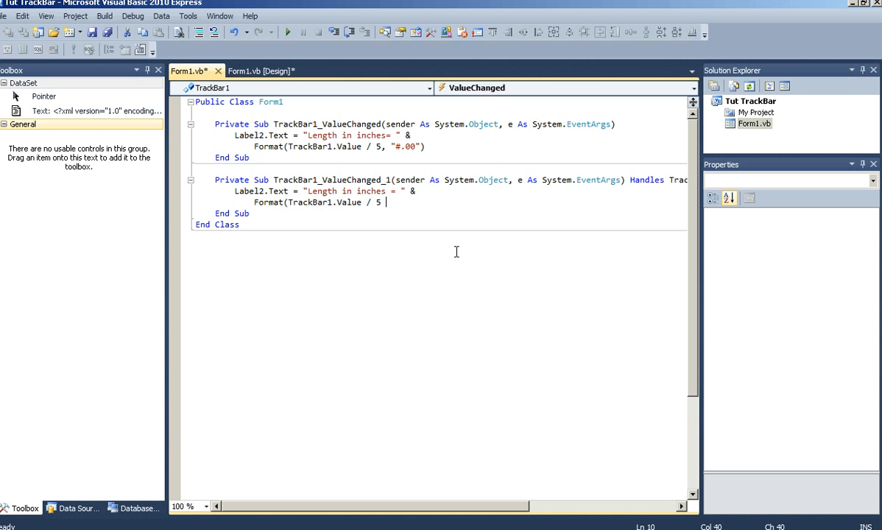
pyautogui.write(',')
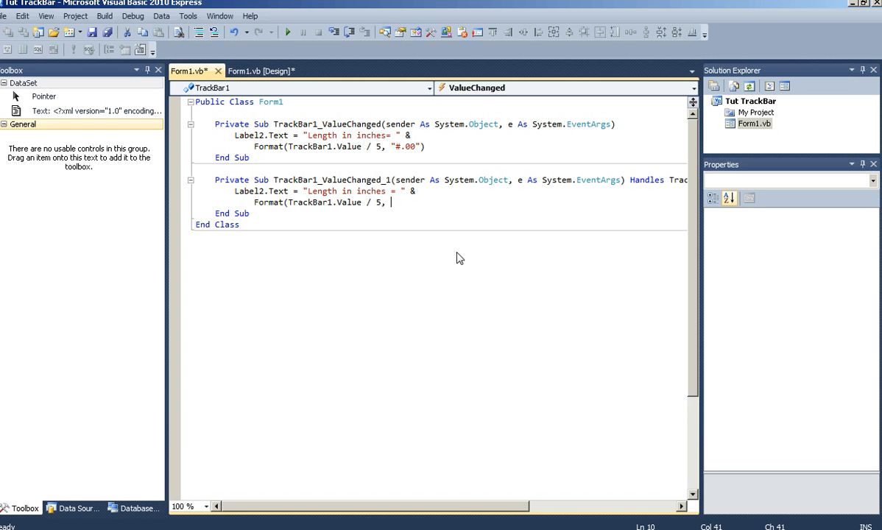
pyautogui.write('"#.00"')
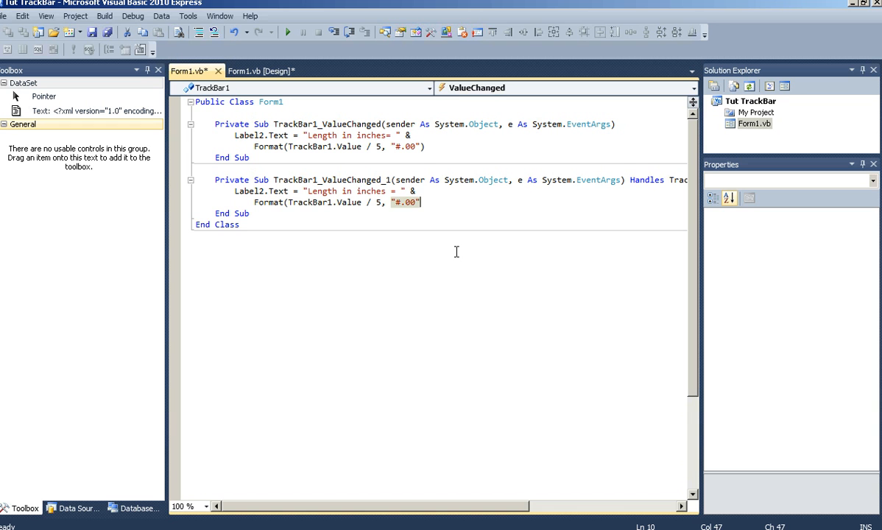
pyautogui.write(')')
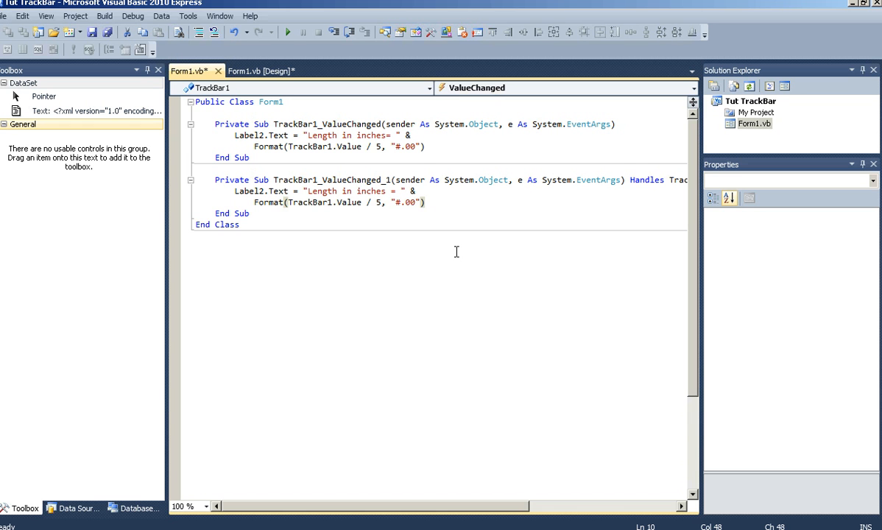
pyautogui.click(257, 71)
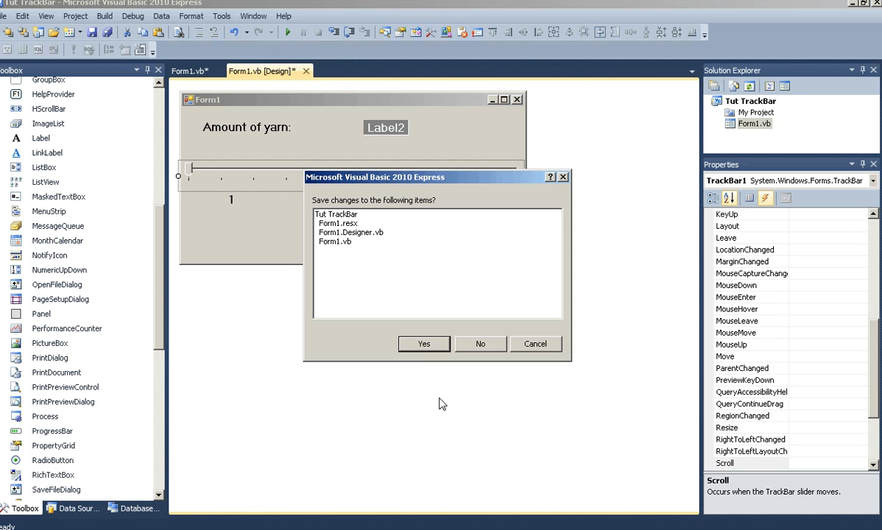
# Step: Save changes, run the form and slide the length to 1.40, 4.00 and back to zero
pyautogui.click(424, 344)
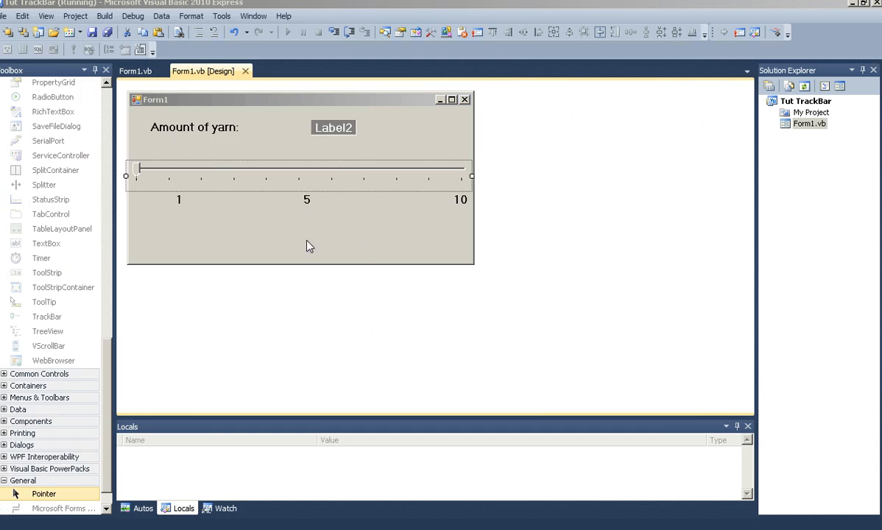
pyautogui.click(287, 33)
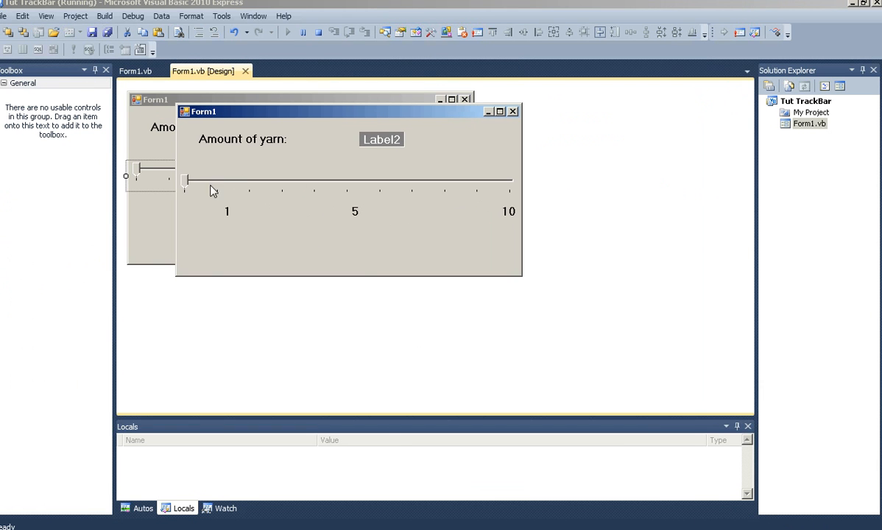
pyautogui.moveTo(185, 180); pyautogui.dragTo(230, 180)
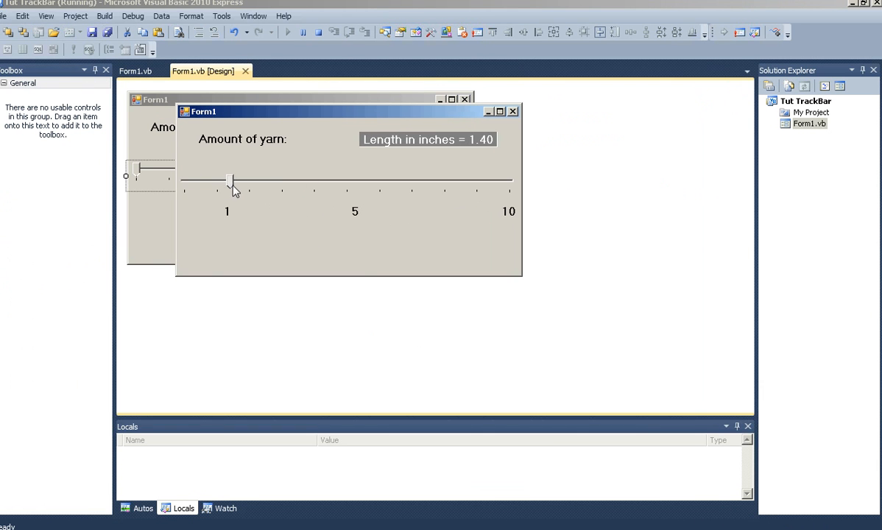
pyautogui.moveTo(233, 182); pyautogui.dragTo(317, 183)
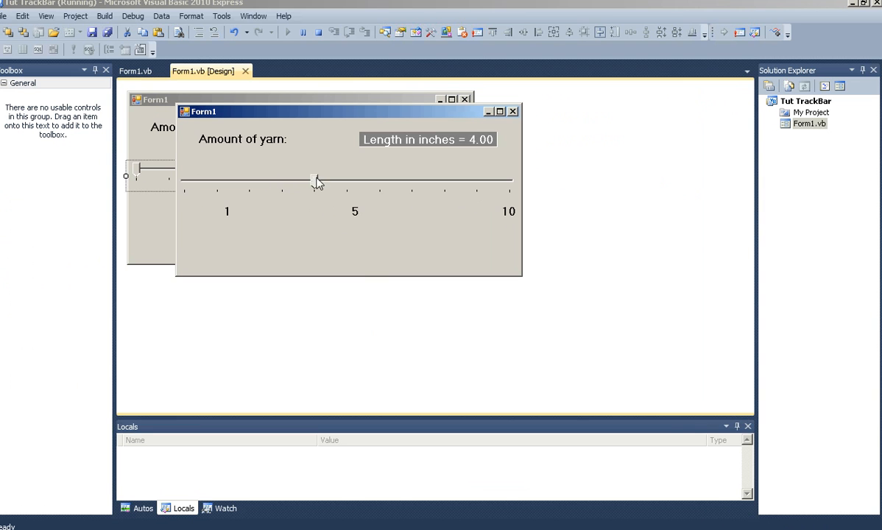
pyautogui.moveTo(317, 180); pyautogui.dragTo(180, 180)
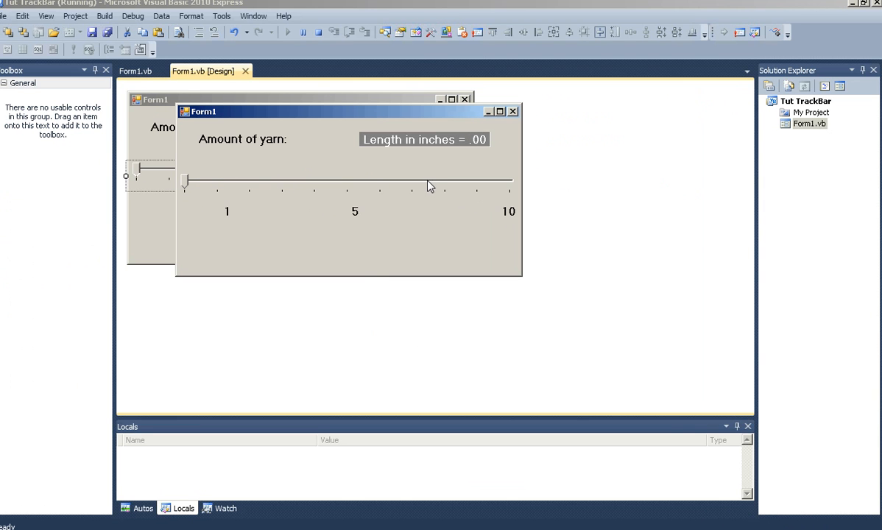
pyautogui.moveTo(351, 188)
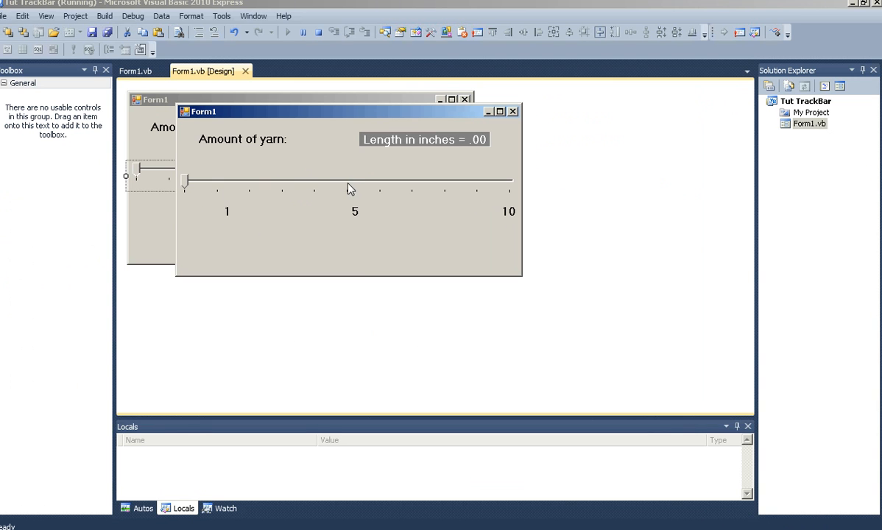
pyautogui.moveTo(443, 199)
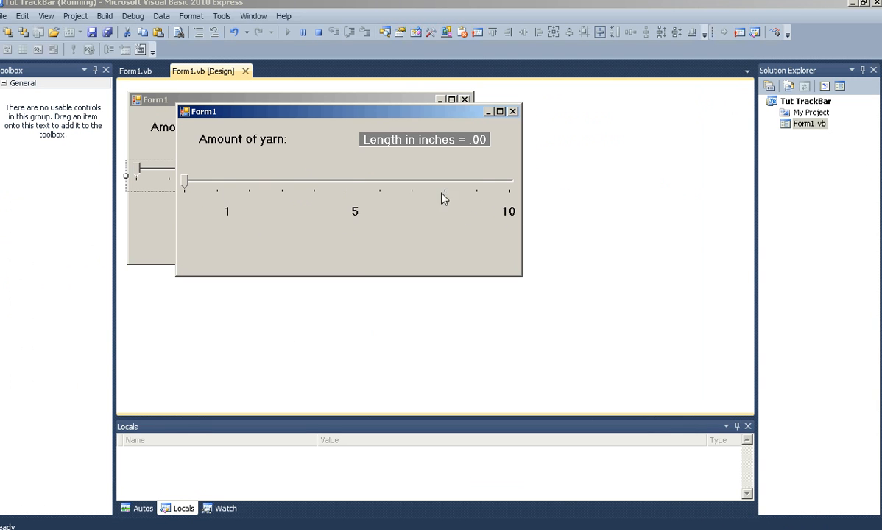
# Step: Drag the slider through 2.00, 4.00, 6.00, 8.00 inches and back to 4.00
pyautogui.moveTo(184, 180); pyautogui.dragTo(248, 179)
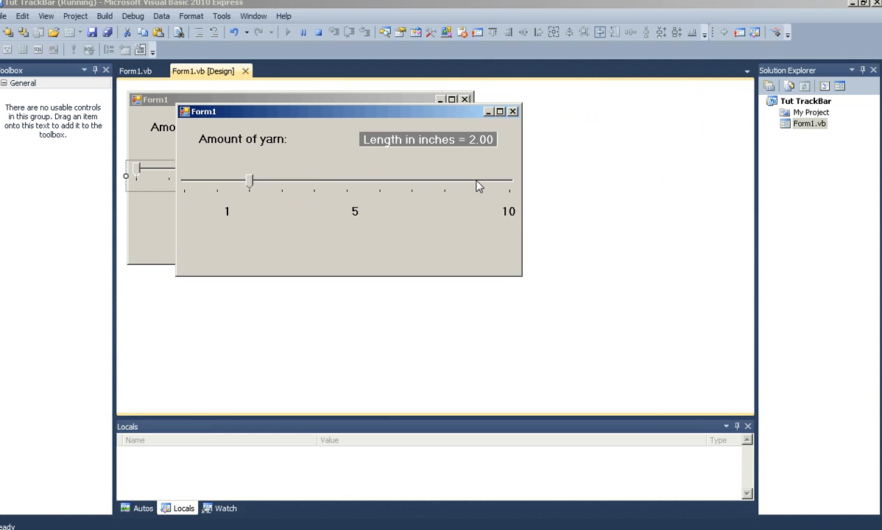
pyautogui.moveTo(248, 179); pyautogui.dragTo(315, 180)
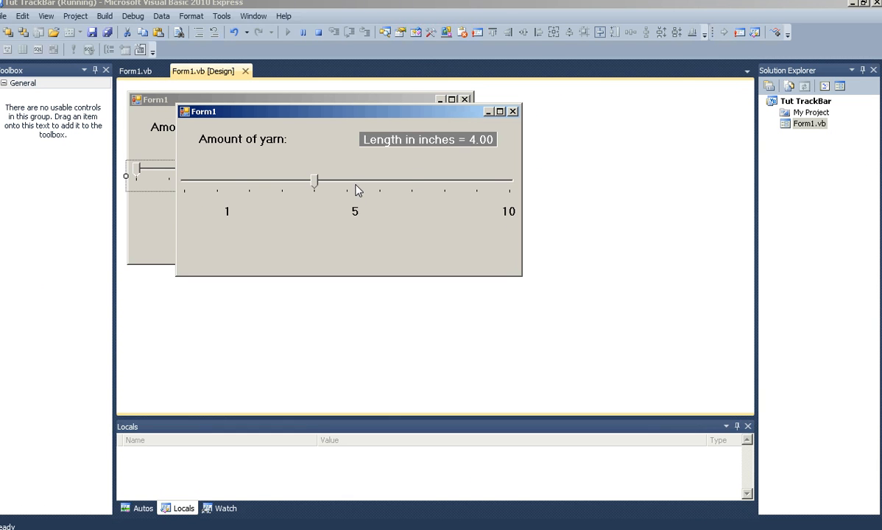
pyautogui.moveTo(315, 180); pyautogui.dragTo(380, 180)
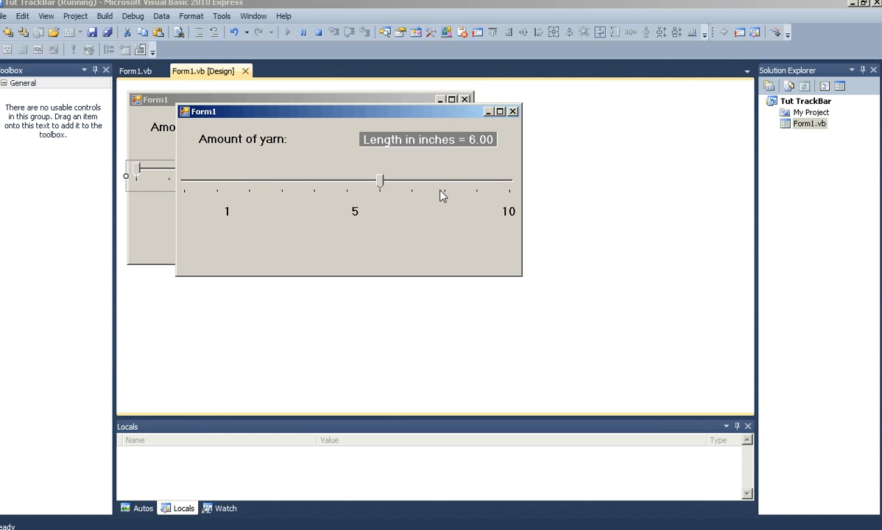
pyautogui.moveTo(380, 182); pyautogui.dragTo(445, 183)
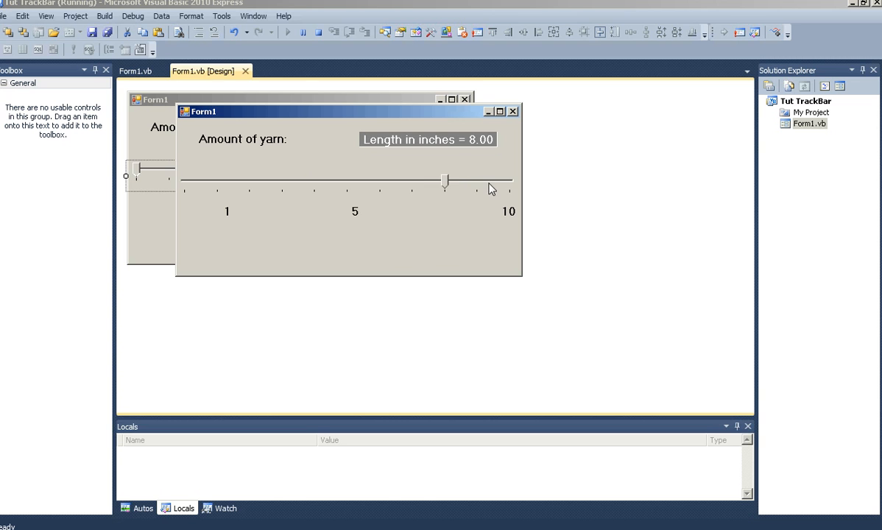
pyautogui.moveTo(445, 183); pyautogui.dragTo(380, 182)
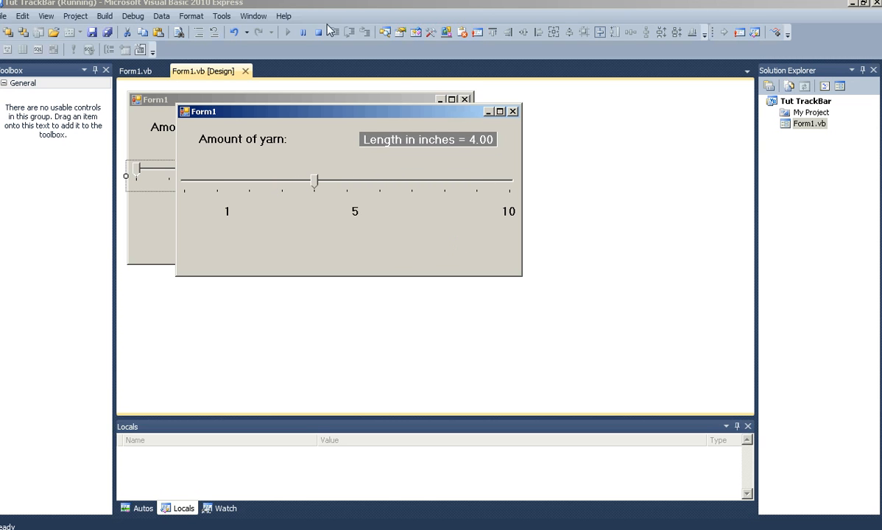
# Step: Stop debugging and create a Click handler for the numeric labels
pyautogui.click(317, 32)
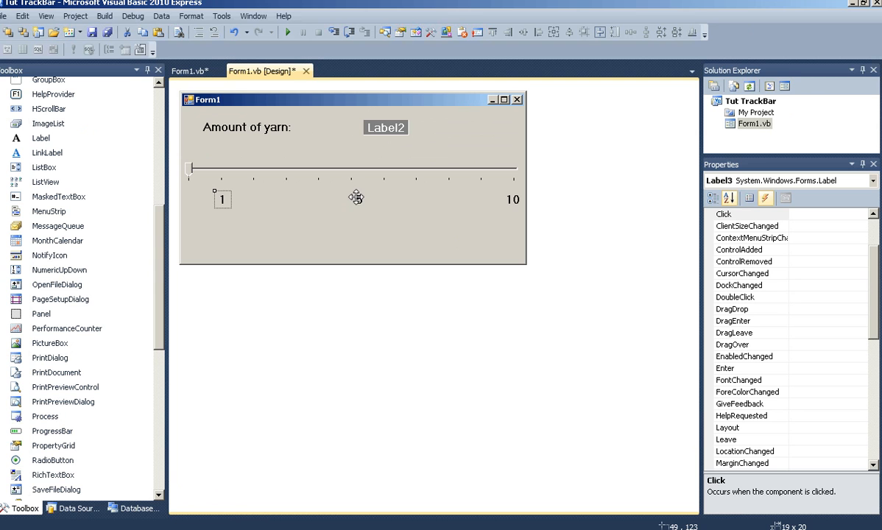
pyautogui.click(354, 200)
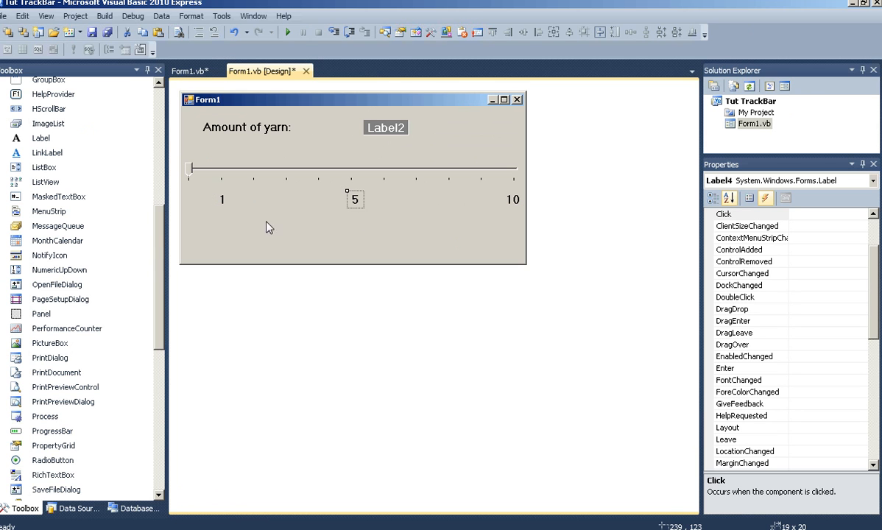
pyautogui.moveTo(230, 222)
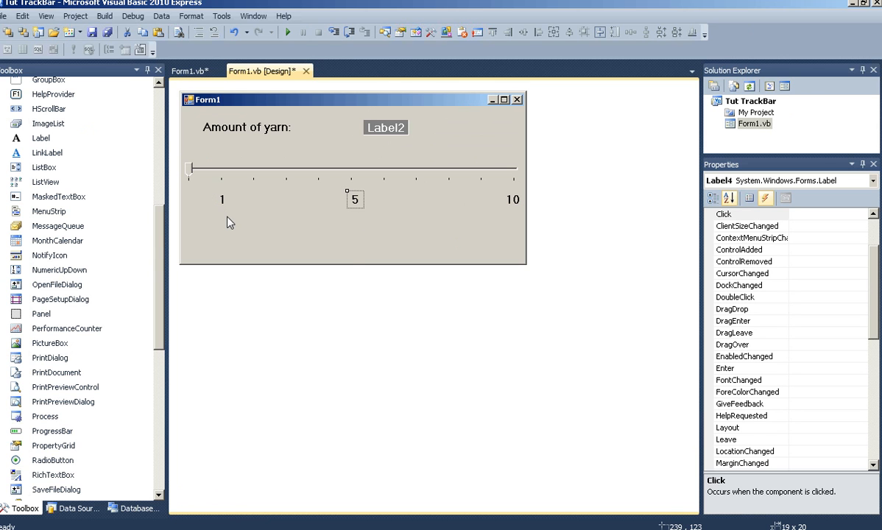
pyautogui.click(221, 236)
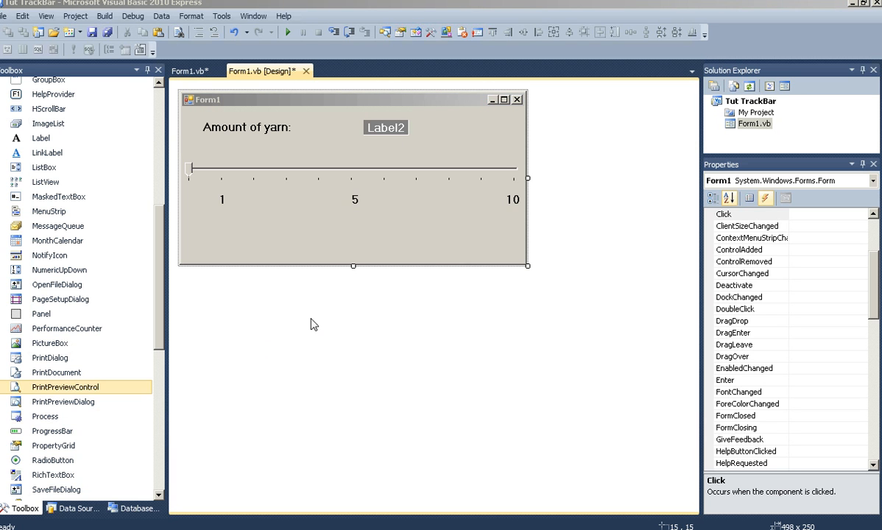
pyautogui.click(221, 200)
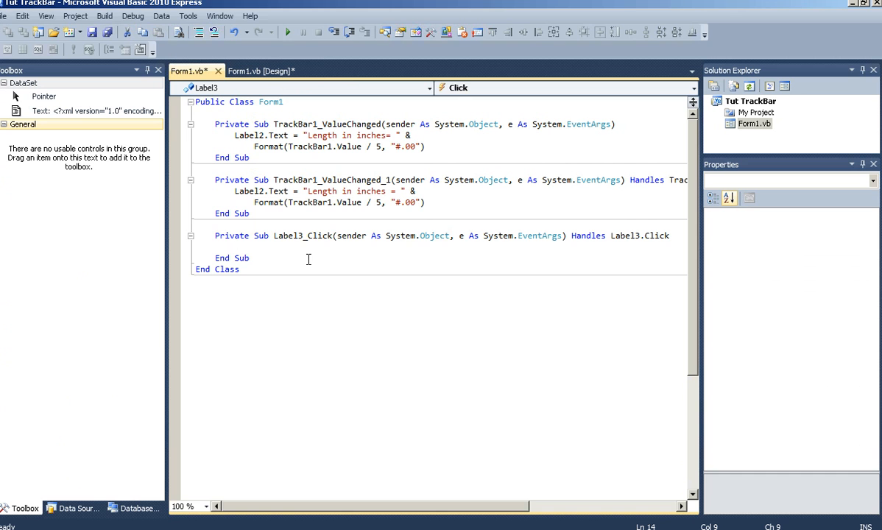
# Step: Write TrackBar1.Value = CInt(CType(sender, Label).Text) * 5 in Label3_Click and return to the designer
pyautogui.write('trackba')
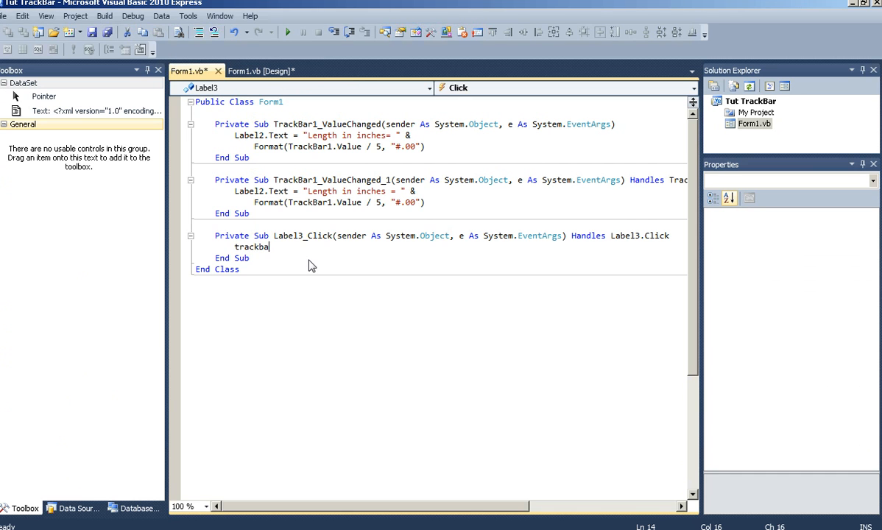
pyautogui.write('rc')
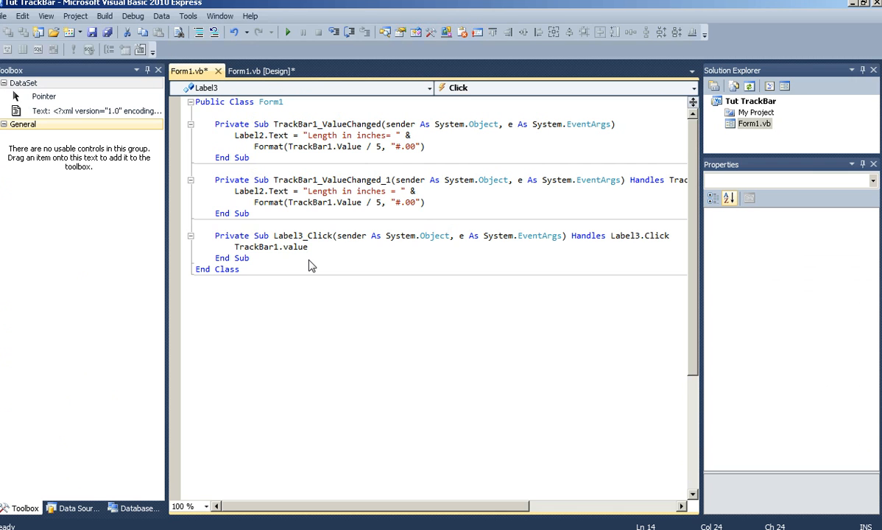
pyautogui.write('= c')
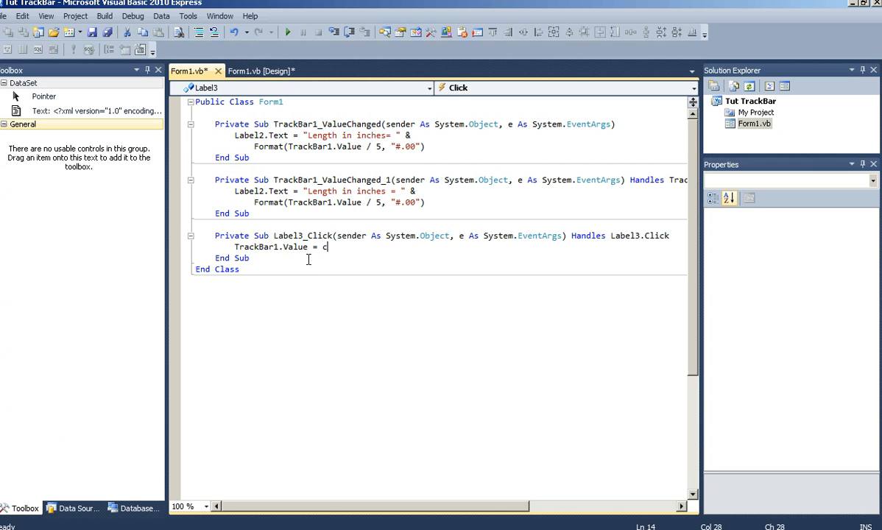
pyautogui.write('Int(')
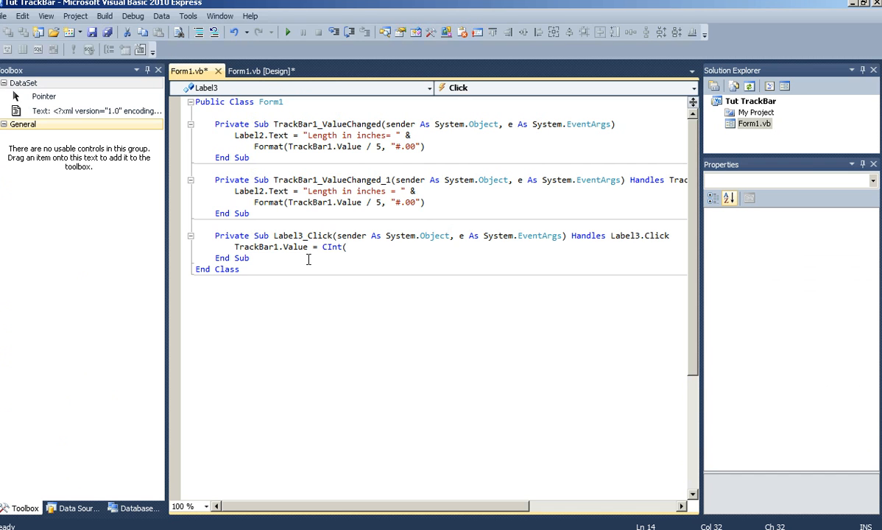
pyautogui.write('ct')
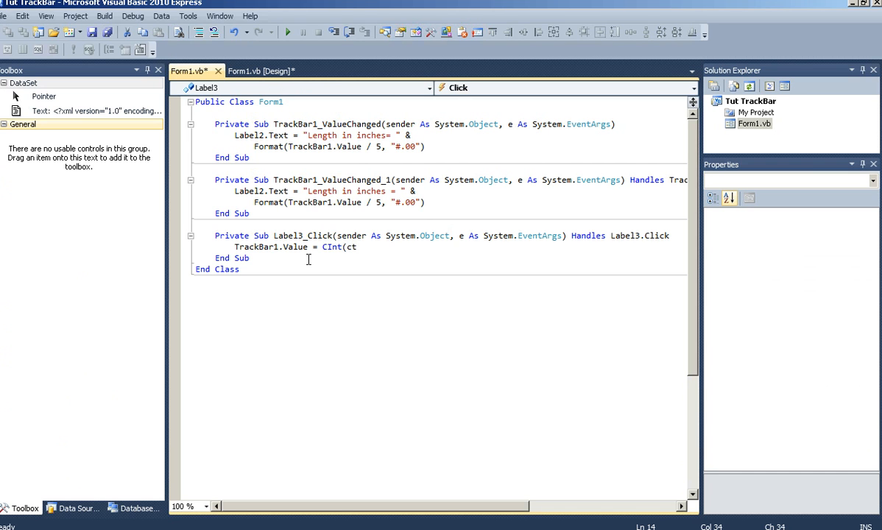
pyautogui.write('Type(')
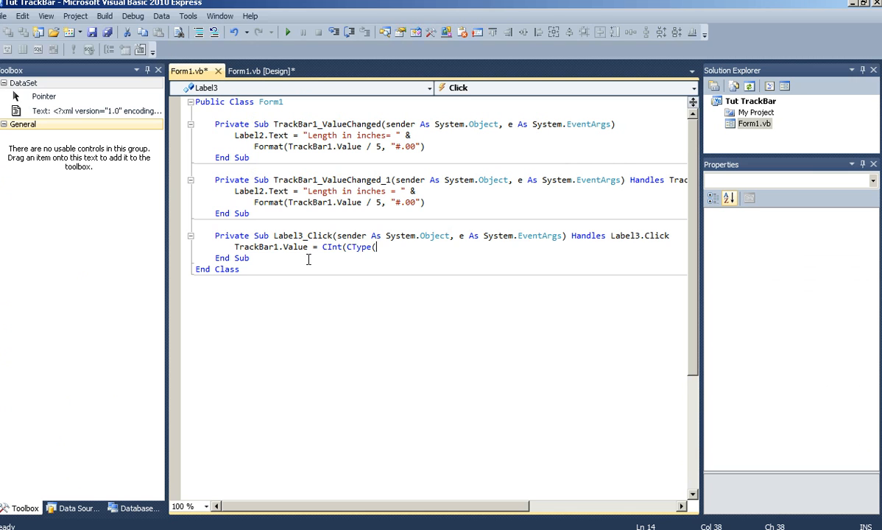
pyautogui.write('sen')
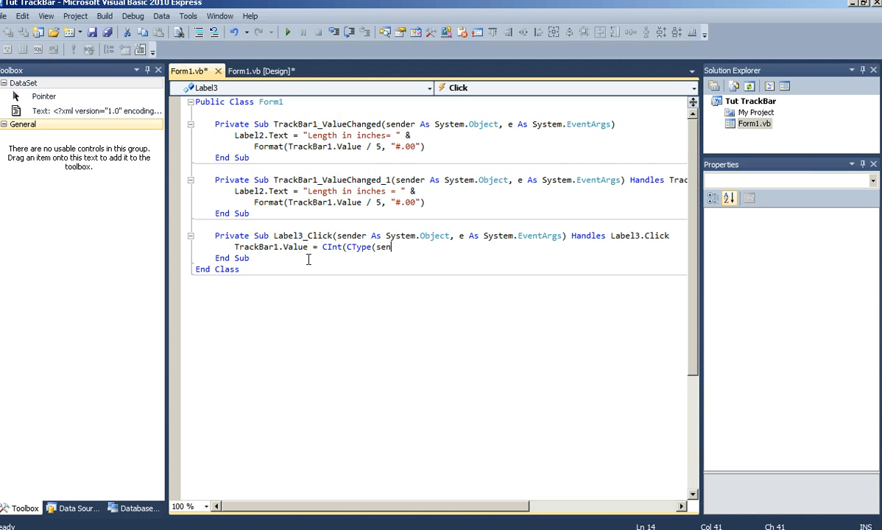
pyautogui.write('der, la')
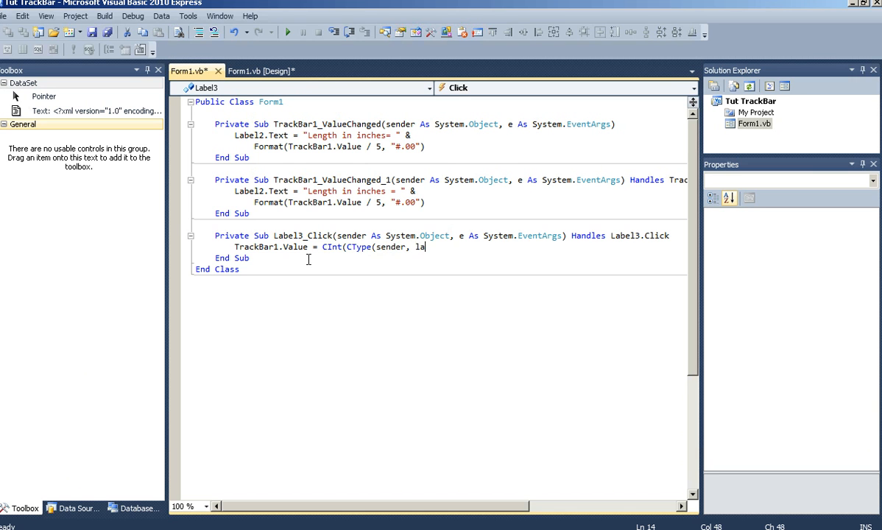
pyautogui.write('bel')
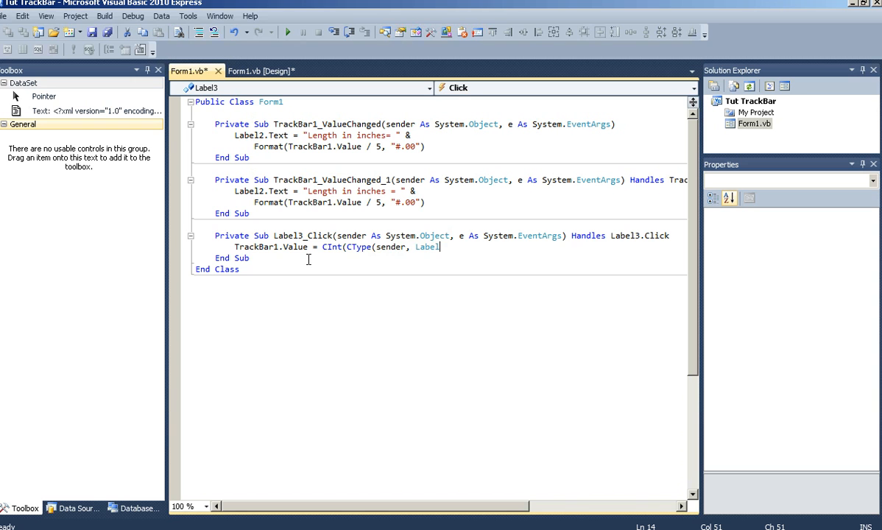
pyautogui.write(').text) *')
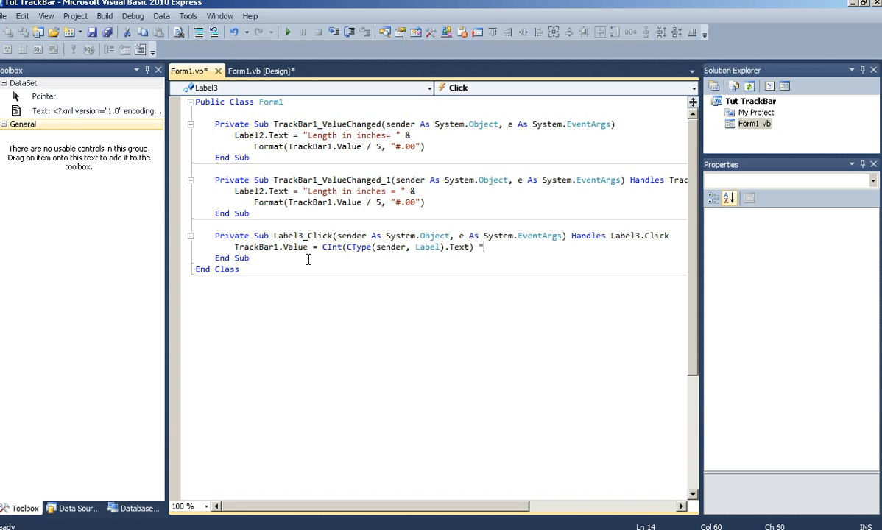
pyautogui.write('5')
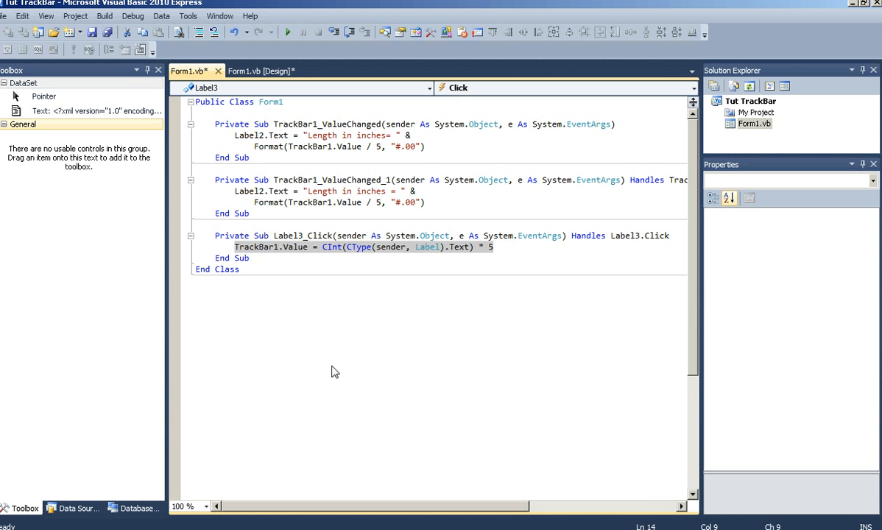
pyautogui.click(262, 71)
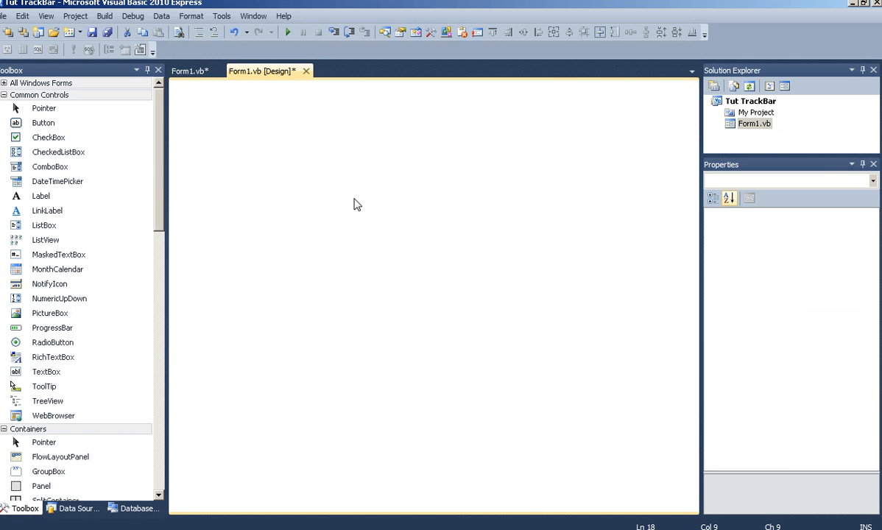
# Step: Add a Label4 Click handler setting TrackBar1.Value to the label's text times 5
pyautogui.click(188, 71)
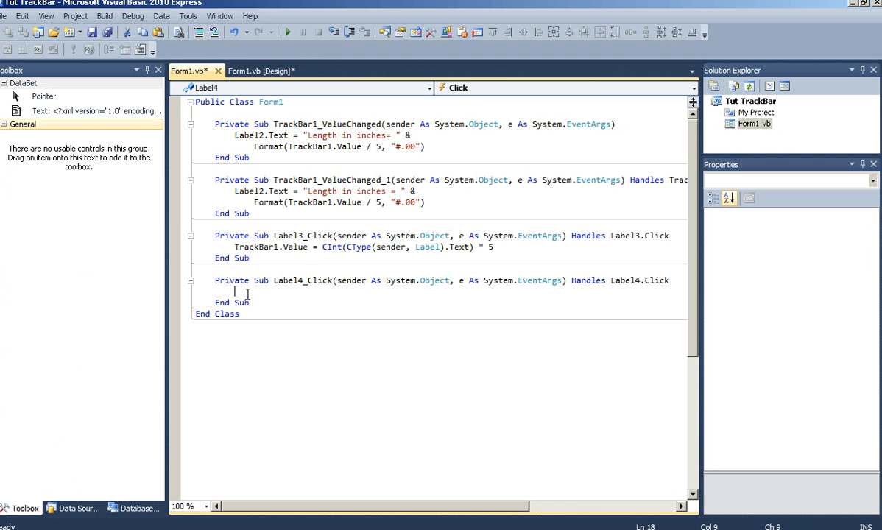
pyautogui.write('TrackBar1.Value = CInt(CType(sender, Label).Text) * 5')
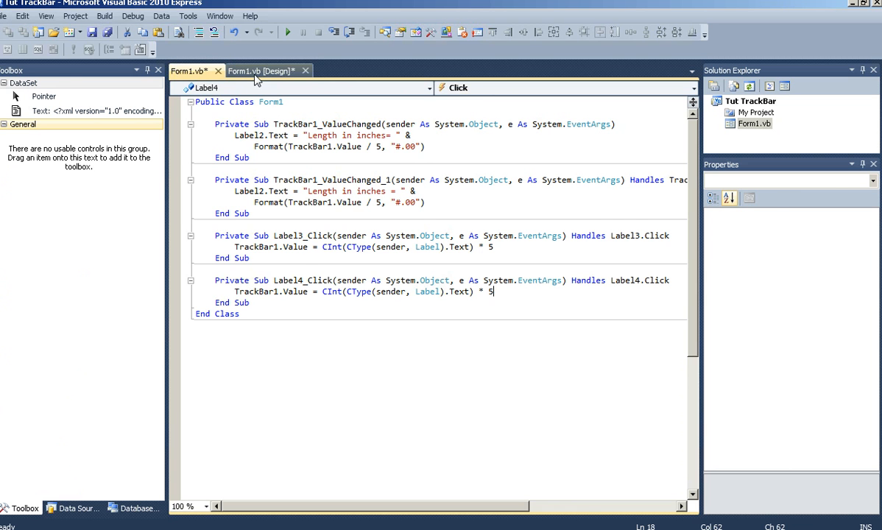
pyautogui.click(265, 71)
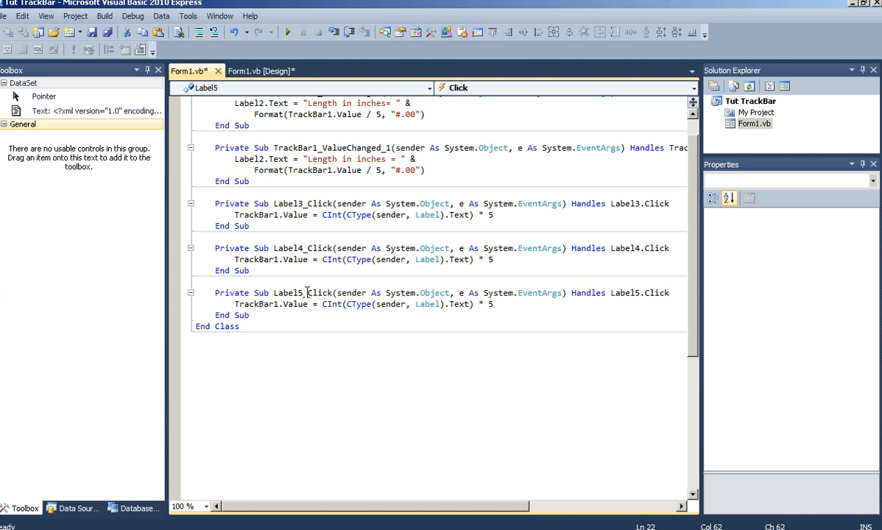
# Step: Add the same TrackBar1.Value line to a Label5 Click handler and return to the designer
pyautogui.click(492, 304)
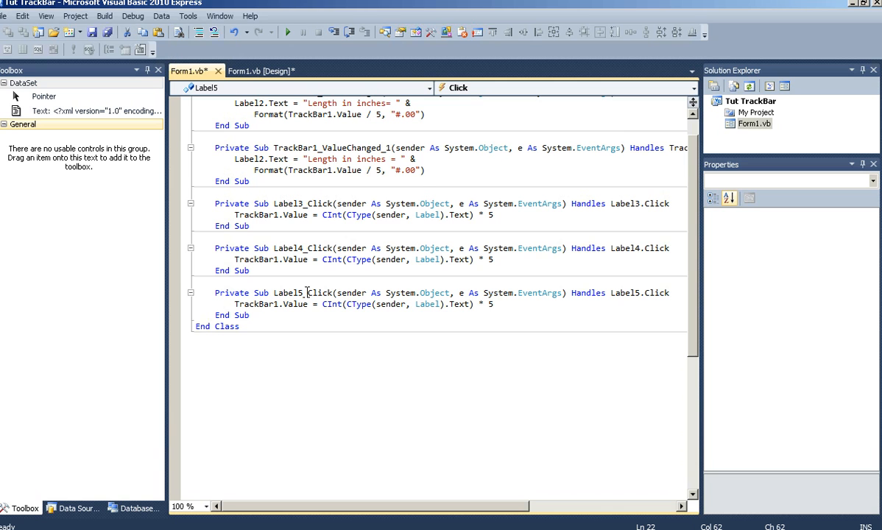
pyautogui.moveTo(318, 292)
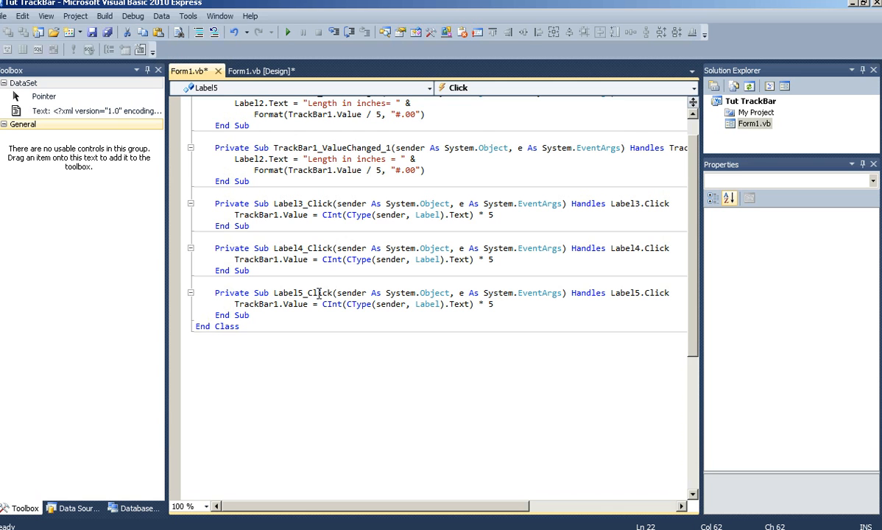
pyautogui.click(493, 303)
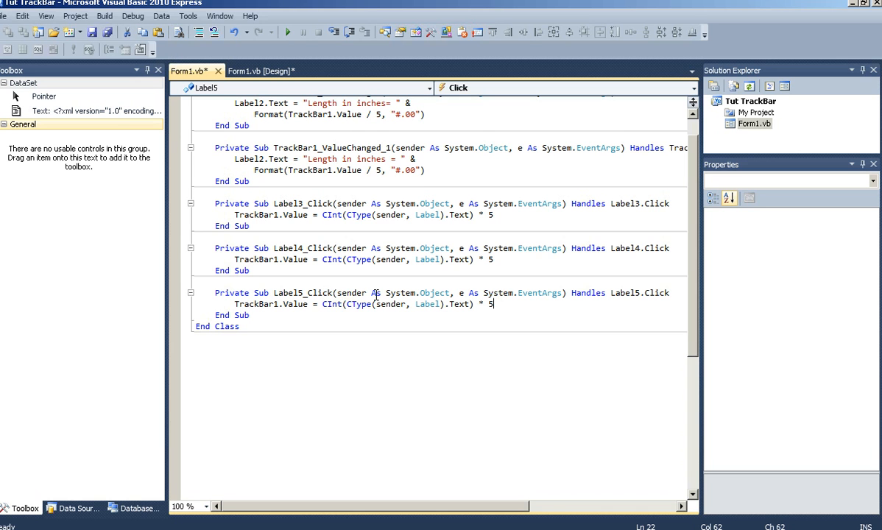
pyautogui.moveTo(262, 71)
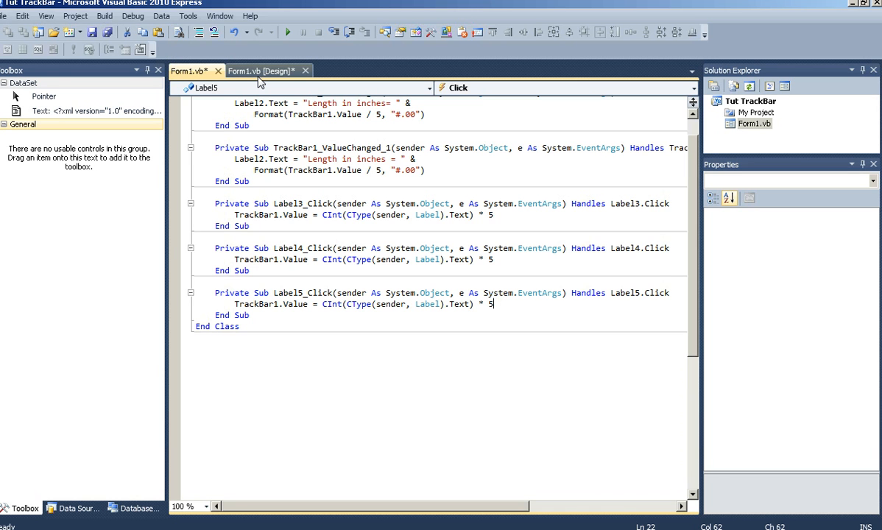
pyautogui.click(264, 71)
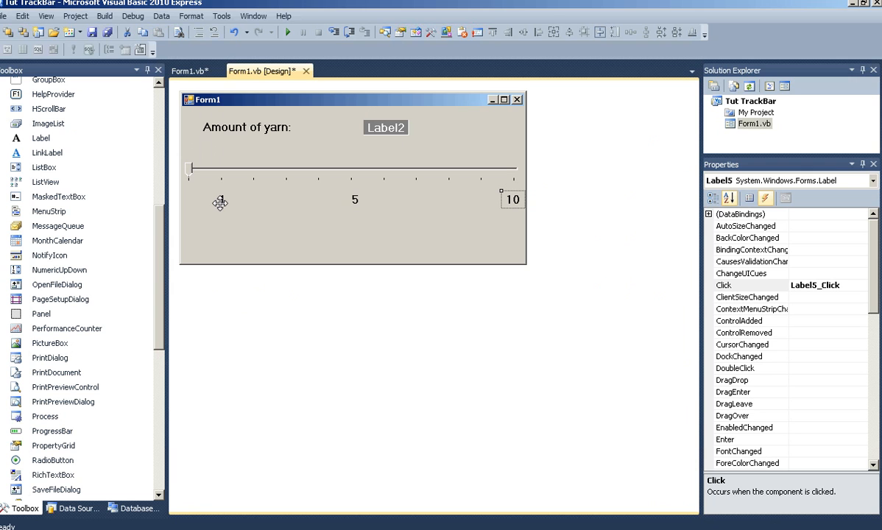
pyautogui.moveTo(398, 124)
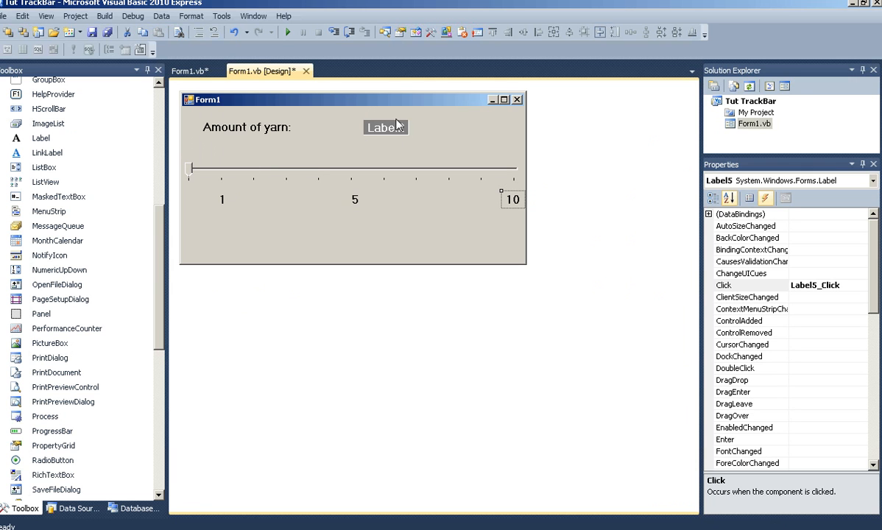
# Step: Start debugging with F5 and save all project changes so the TrackBar form runs
pyautogui.click(360, 127)
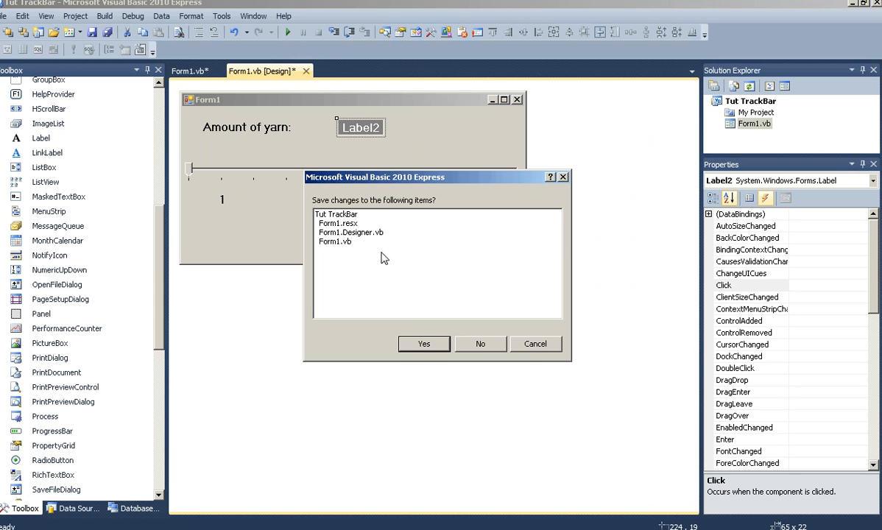
pyautogui.click(425, 344)
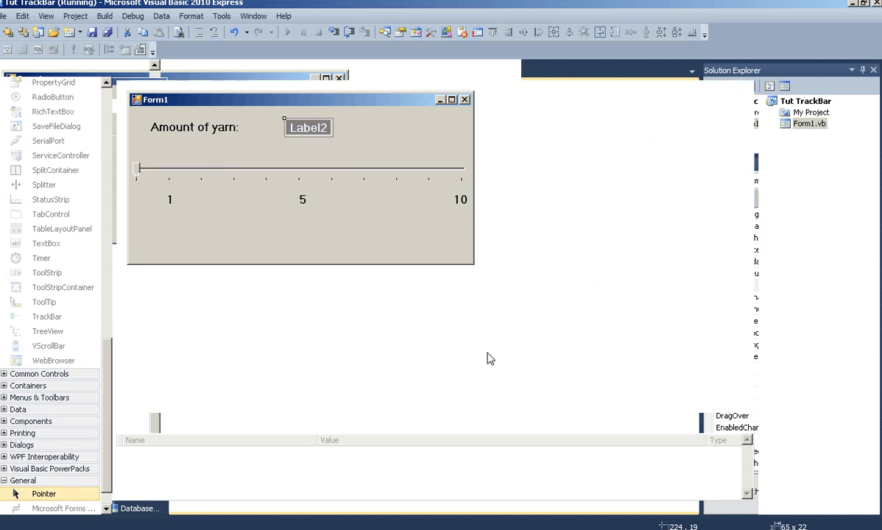
# Step: Drag the running slider to 5, to 1 and back to 5, watching the length label update
pyautogui.click(287, 32)
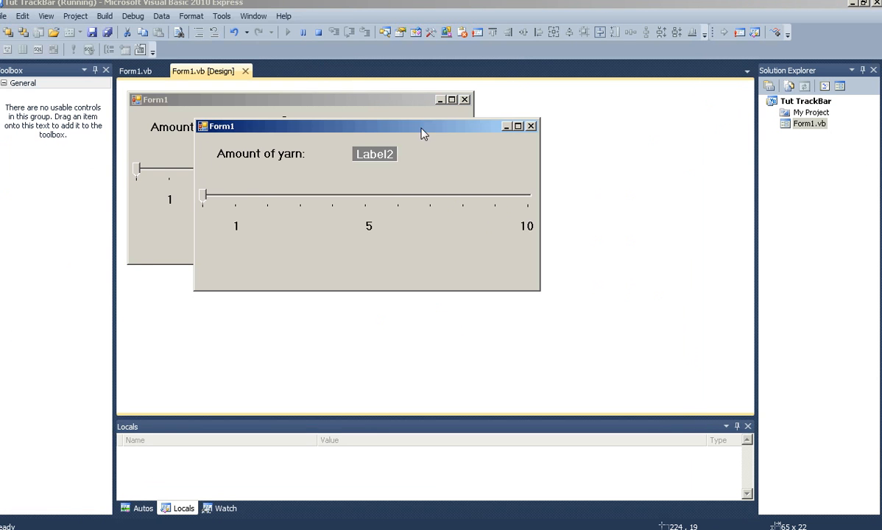
pyautogui.moveTo(206, 195); pyautogui.dragTo(365, 195)
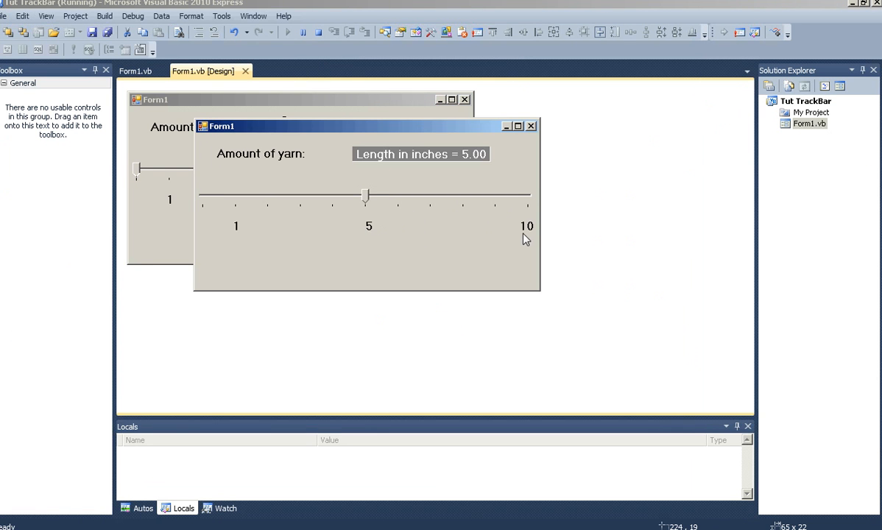
pyautogui.moveTo(366, 196); pyautogui.dragTo(235, 196)
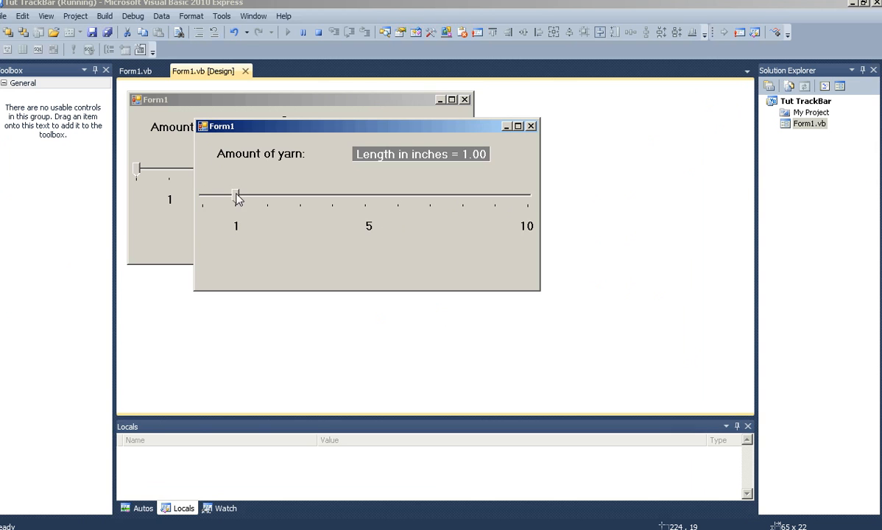
pyautogui.moveTo(236, 194); pyautogui.dragTo(365, 194)
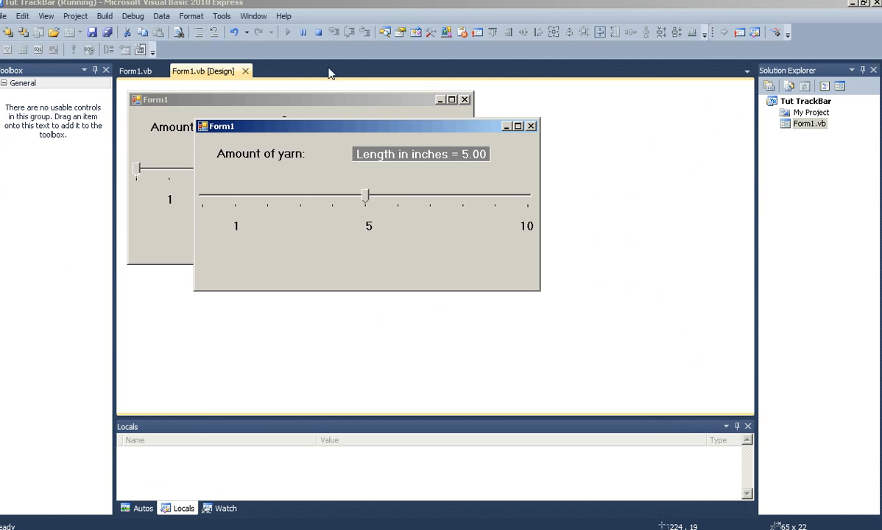